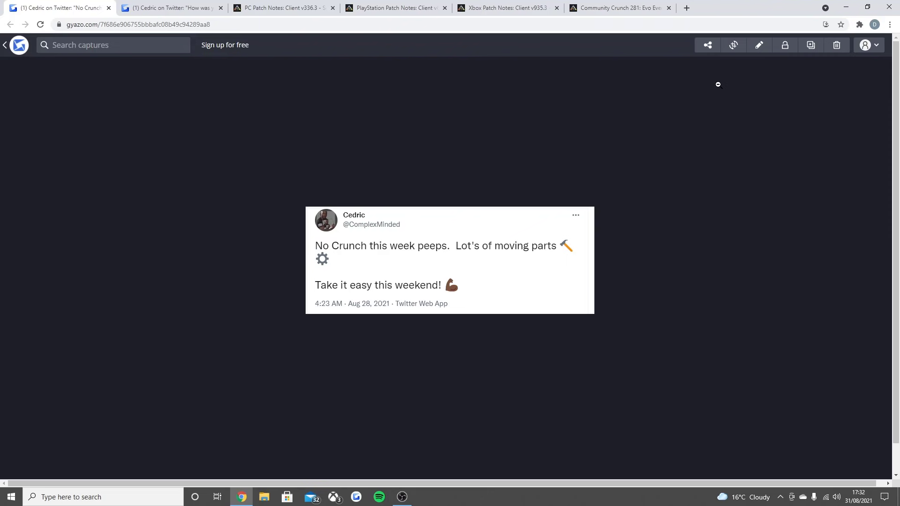
{"action": "mouse_move", "coordinate": [651, 174]}
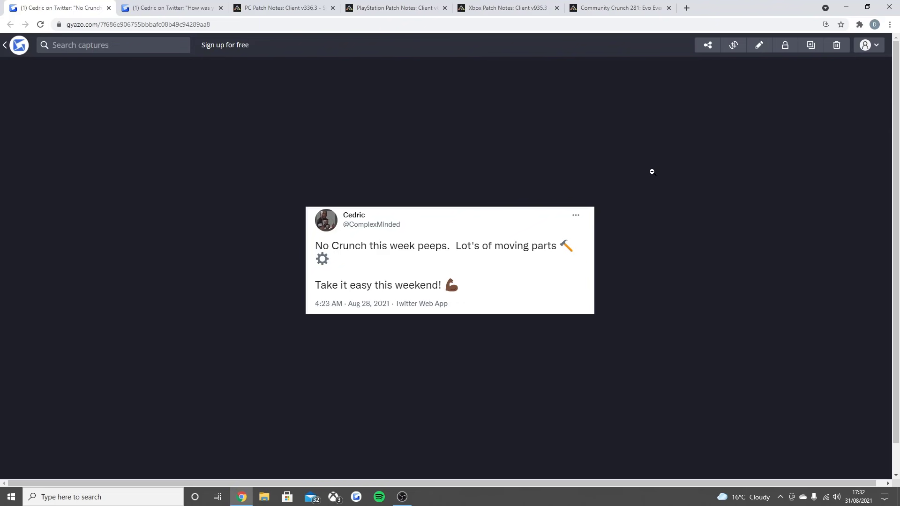
{"action": "mouse_move", "coordinate": [383, 275]}
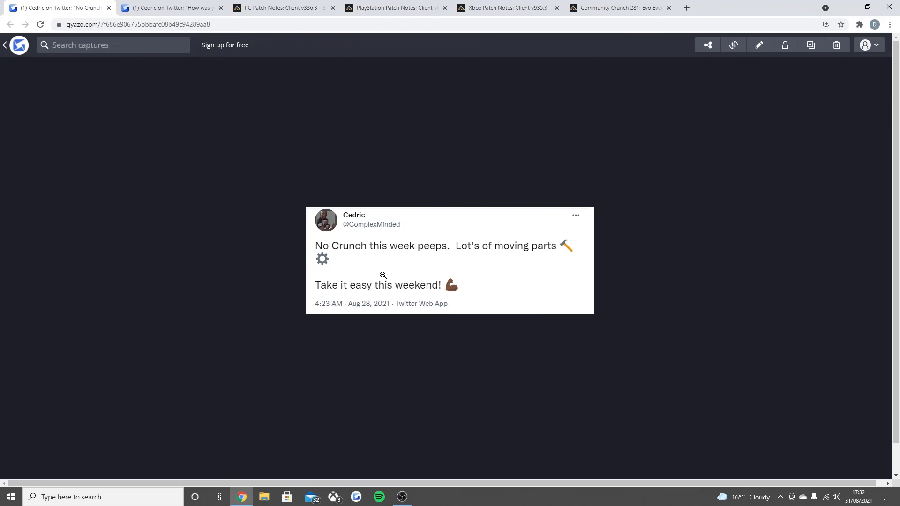
{"action": "mouse_move", "coordinate": [446, 240]}
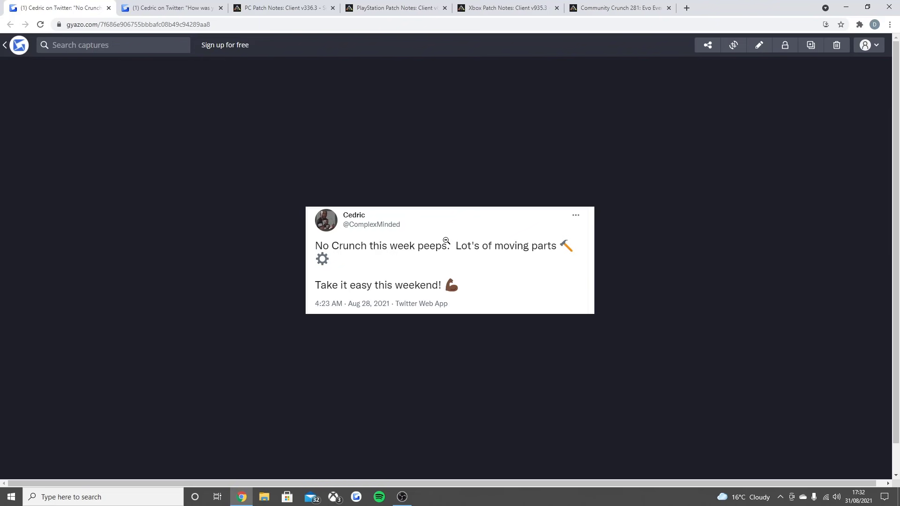
{"action": "mouse_move", "coordinate": [383, 296]}
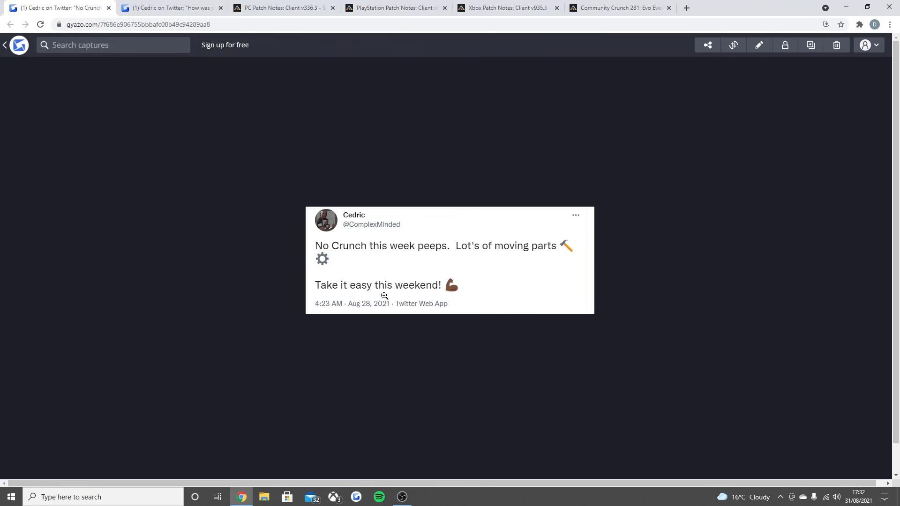
{"action": "mouse_move", "coordinate": [383, 257]}
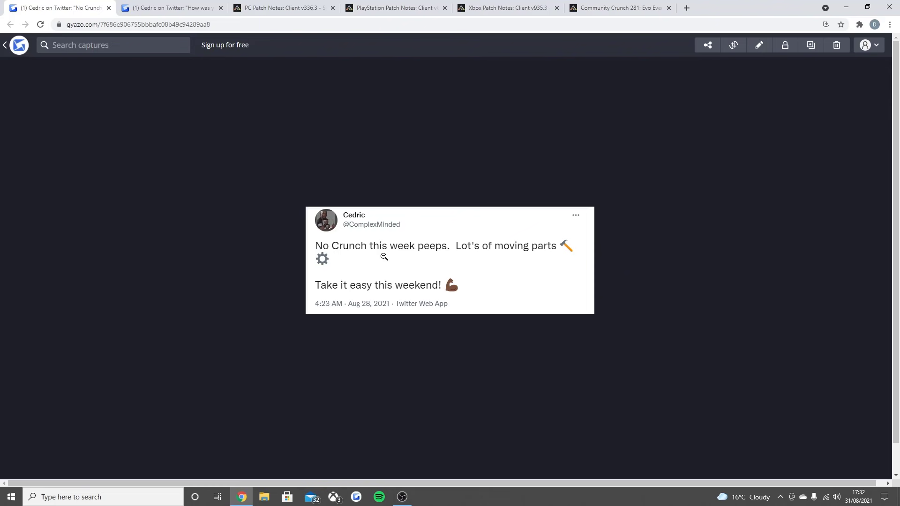
{"action": "mouse_move", "coordinate": [394, 249]}
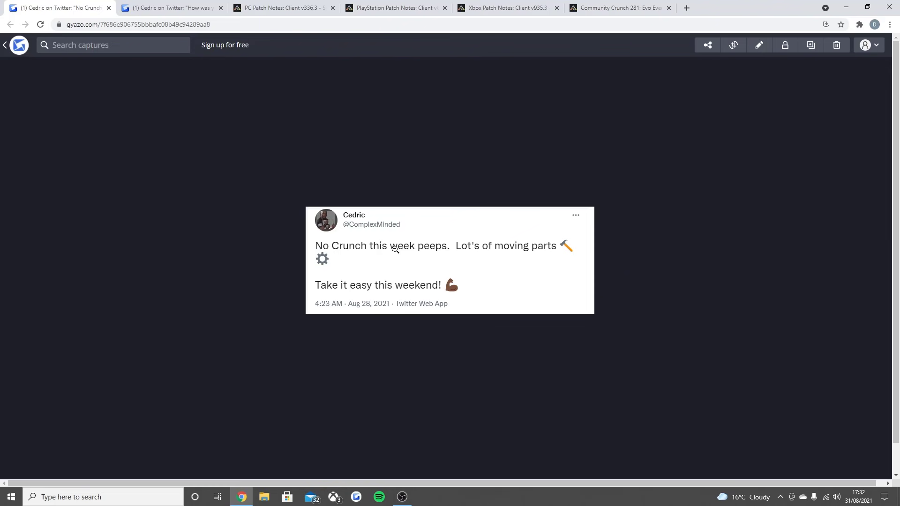
{"action": "mouse_move", "coordinate": [468, 246]}
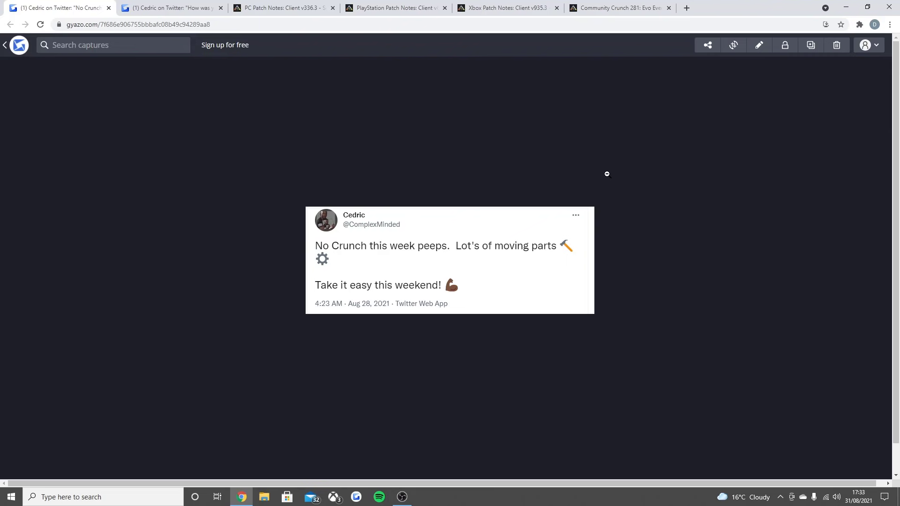
{"action": "mouse_move", "coordinate": [166, 8]}
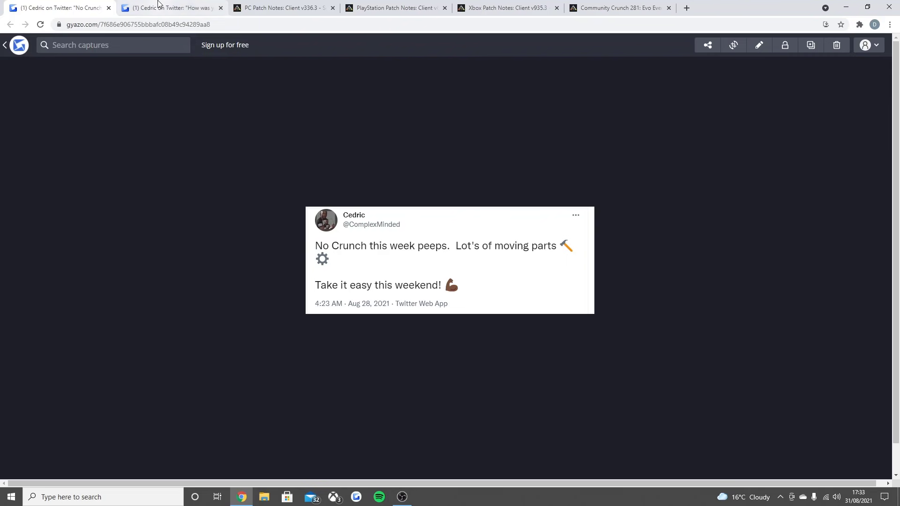
View the Gyazo capture of the 'How was your weekend peeps?' tweet
{"action": "left_click", "coordinate": [166, 8]}
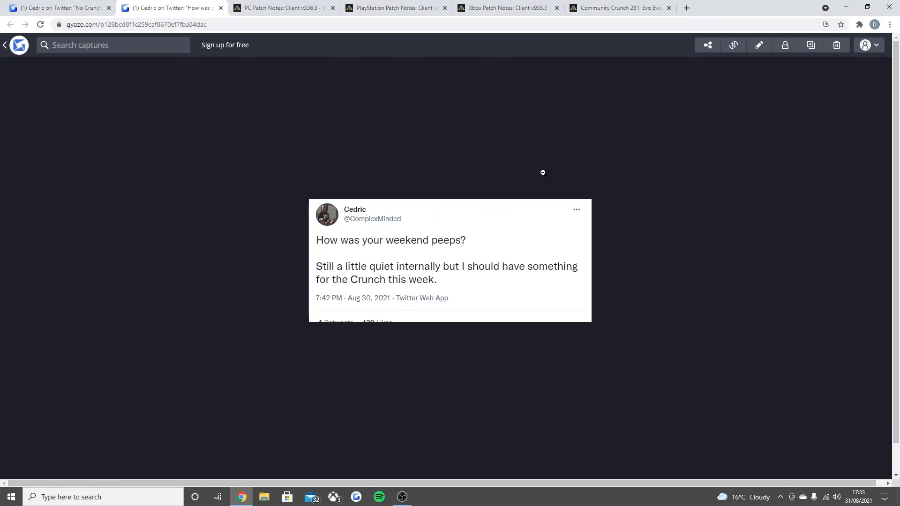
{"action": "mouse_move", "coordinate": [530, 172]}
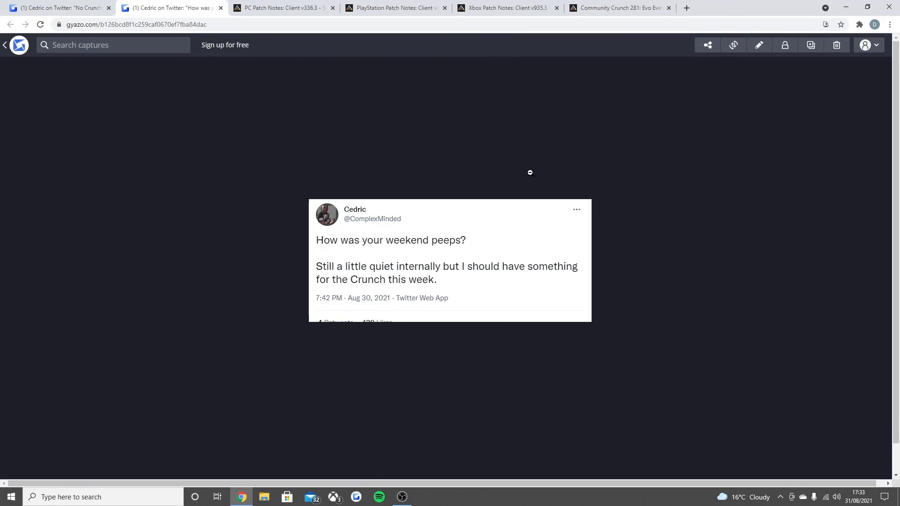
{"action": "mouse_move", "coordinate": [399, 299]}
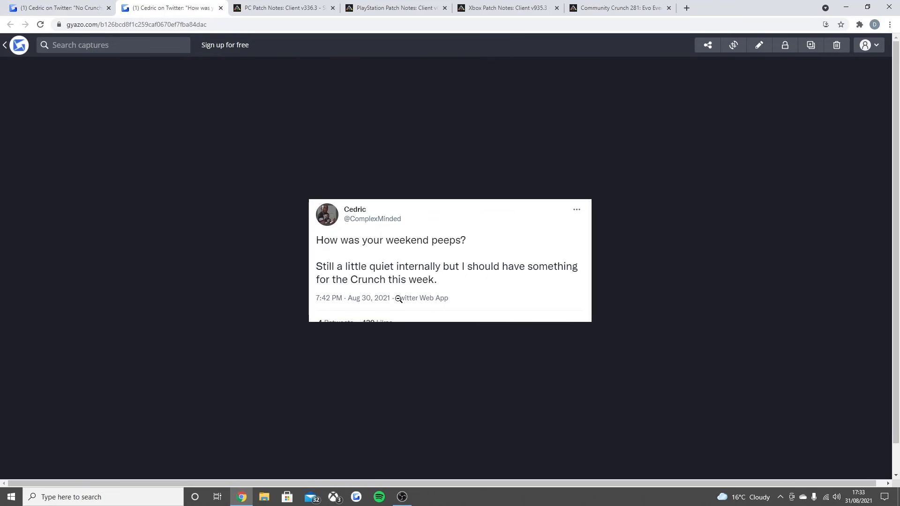
{"action": "mouse_move", "coordinate": [384, 287]}
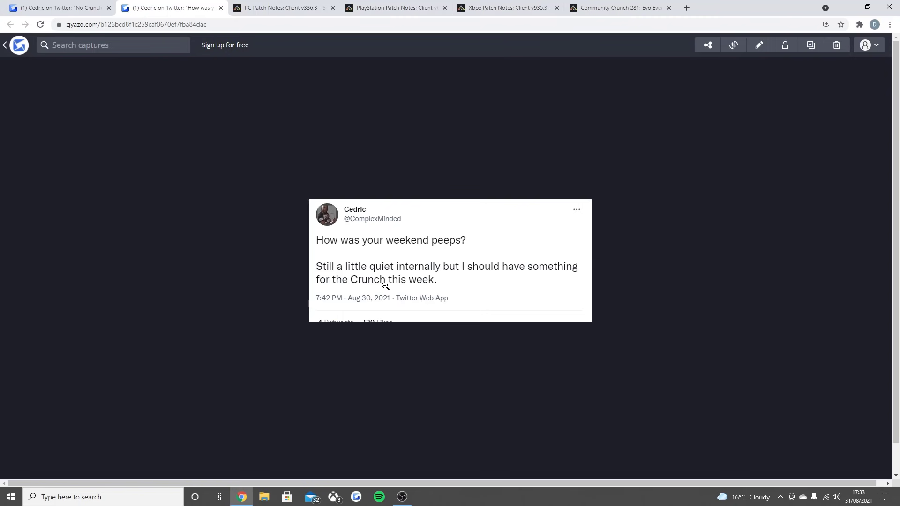
{"action": "mouse_move", "coordinate": [426, 292]}
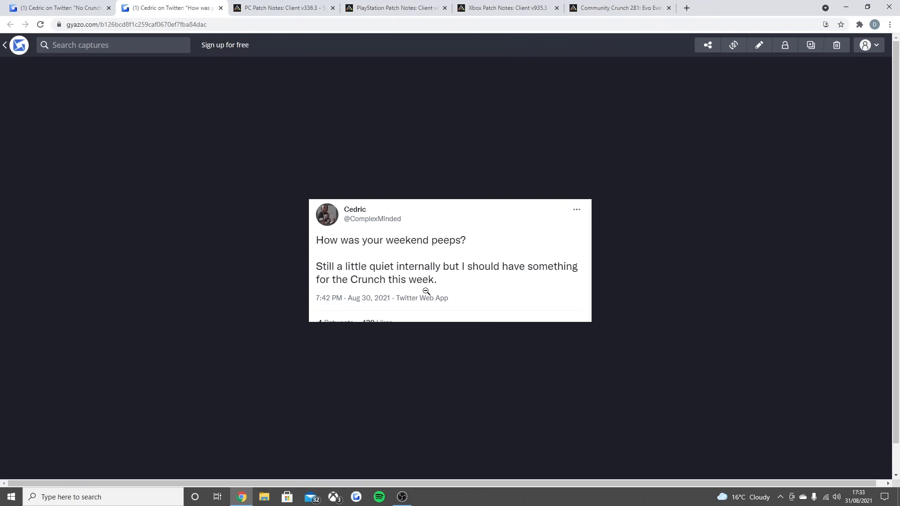
{"action": "mouse_move", "coordinate": [536, 246]}
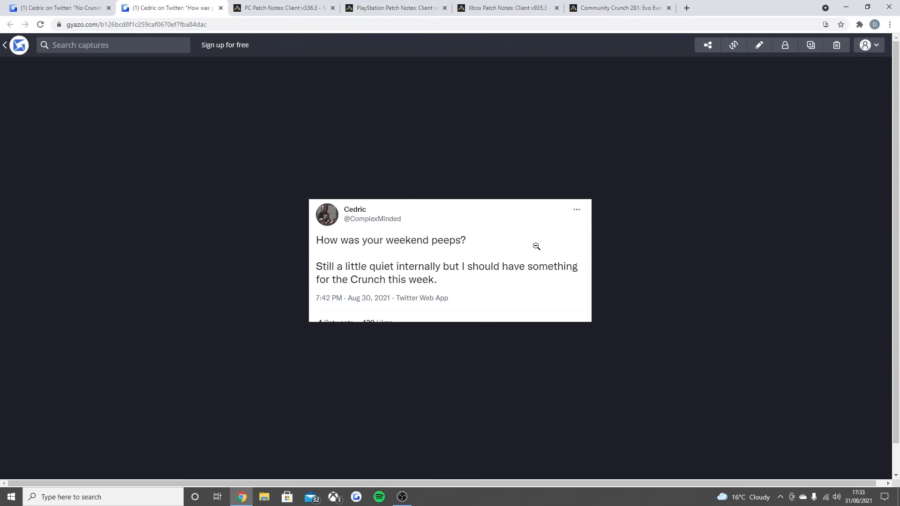
{"action": "mouse_move", "coordinate": [496, 191]}
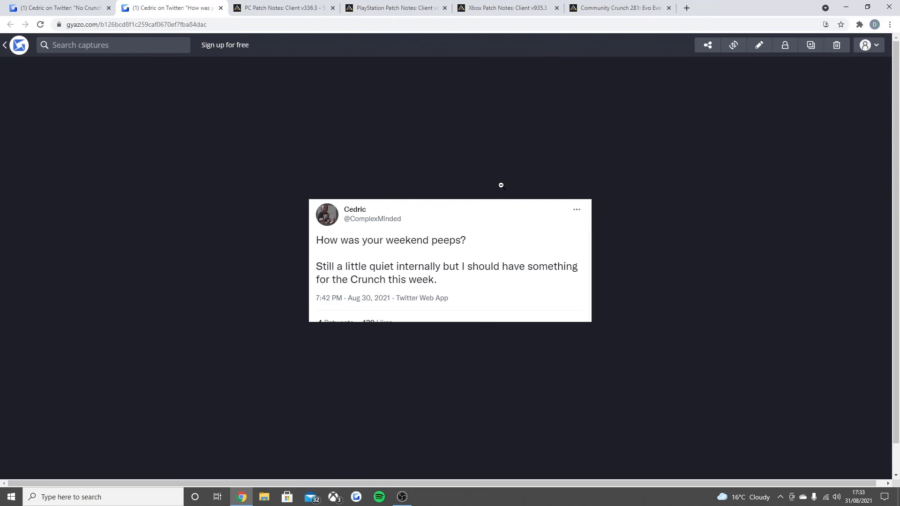
{"action": "mouse_move", "coordinate": [504, 167]}
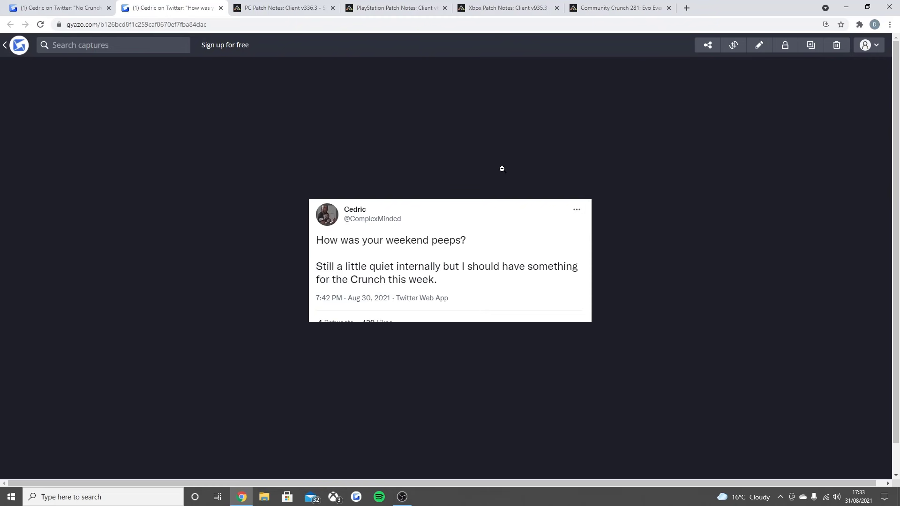
{"action": "mouse_move", "coordinate": [498, 168]}
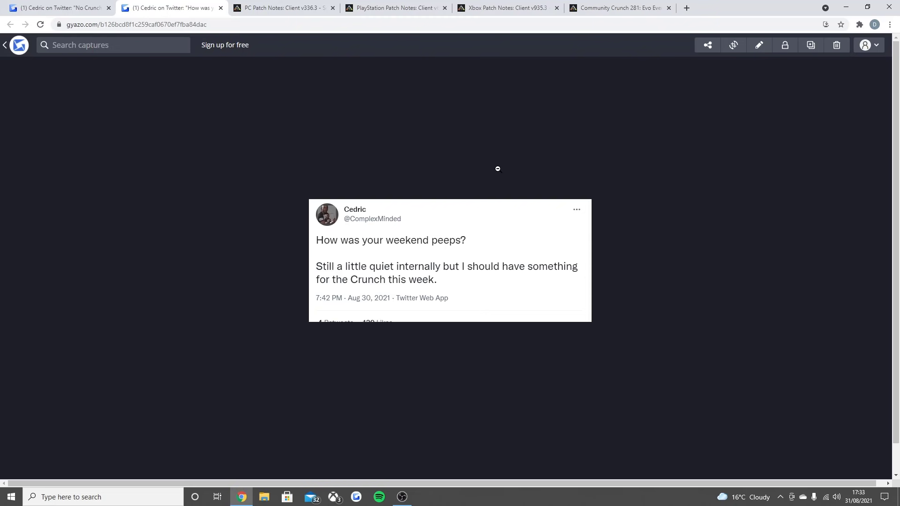
{"action": "mouse_move", "coordinate": [483, 170]}
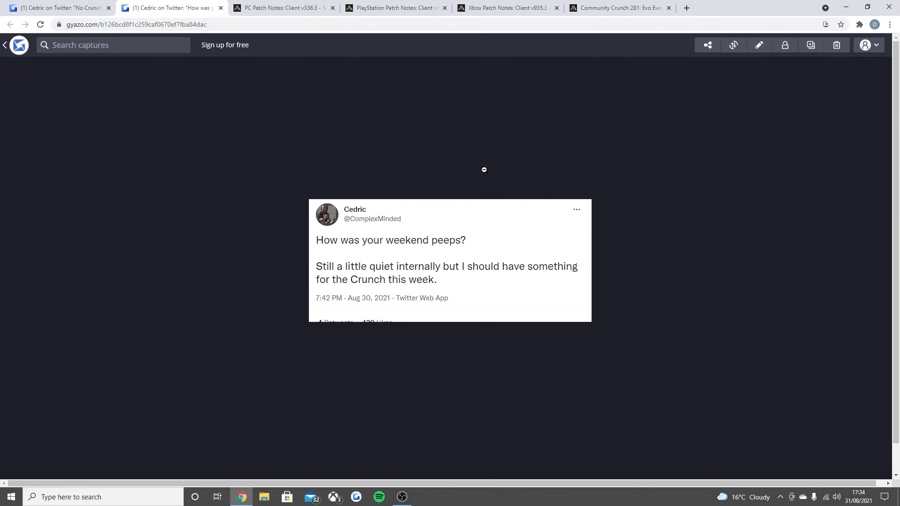
{"action": "mouse_move", "coordinate": [473, 164]}
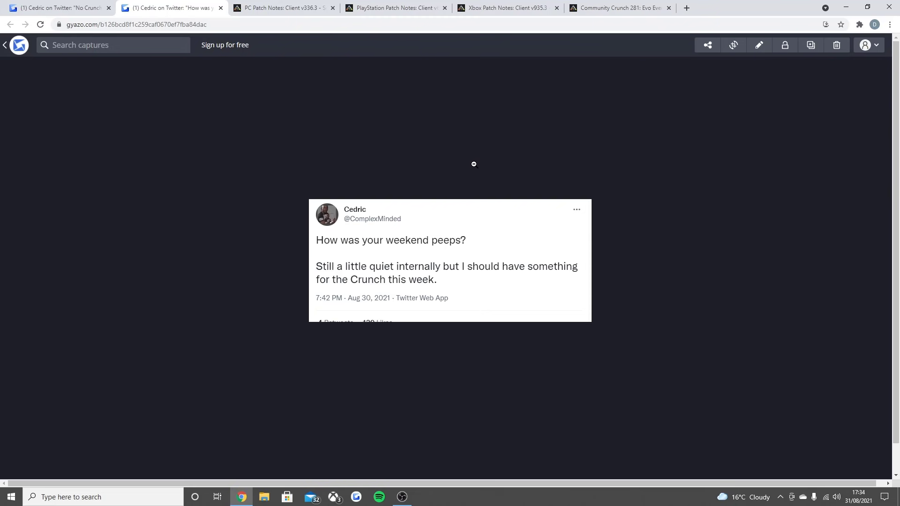
{"action": "mouse_move", "coordinate": [374, 130]}
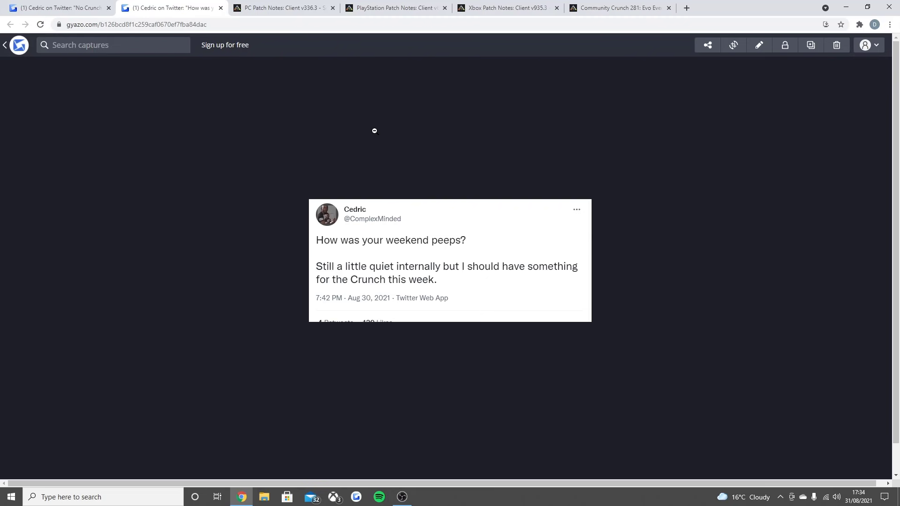
{"action": "mouse_move", "coordinate": [281, 8]}
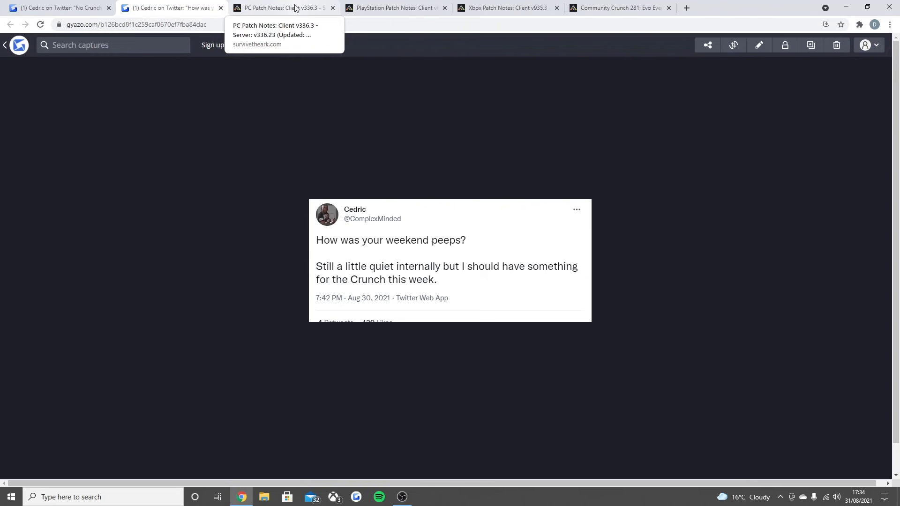
Read the ARK PC Patch Notes thread through the v336.23, v336.12 and v336.3 fixes
{"action": "left_click", "coordinate": [281, 7]}
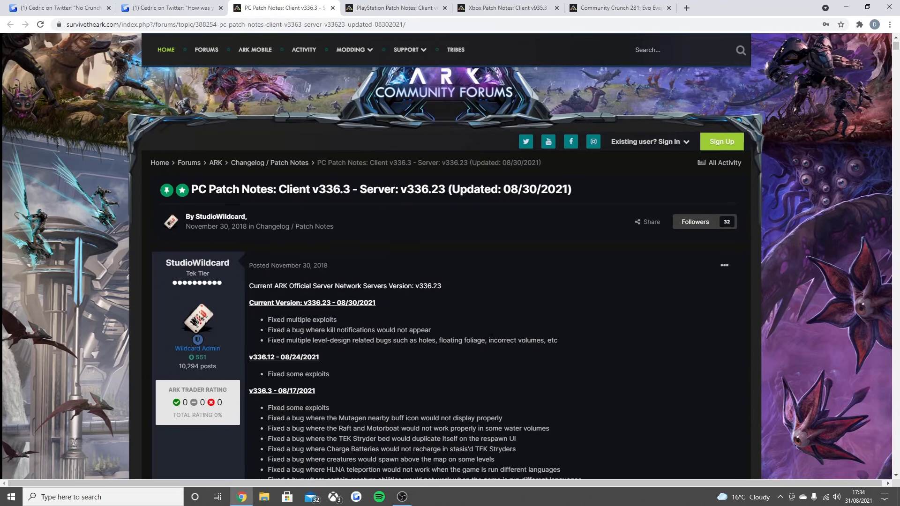
{"action": "mouse_move", "coordinate": [491, 327]}
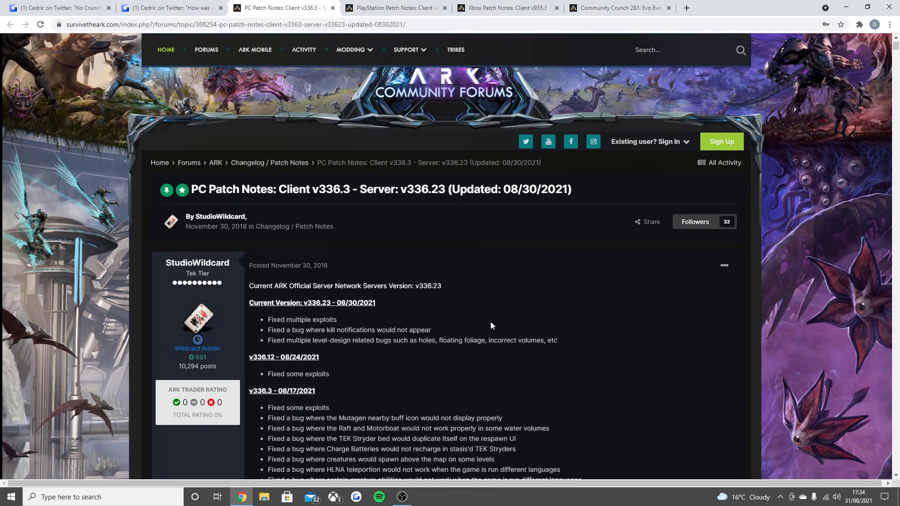
{"action": "mouse_move", "coordinate": [487, 328]}
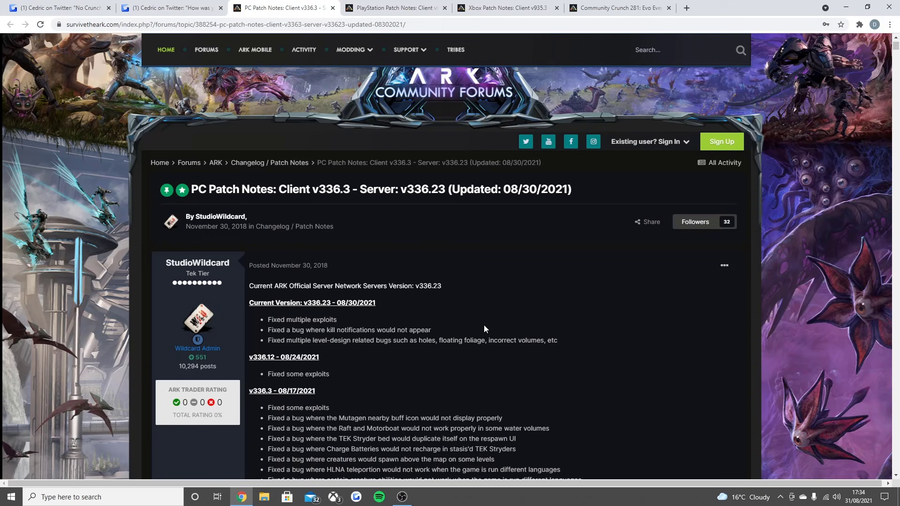
{"action": "mouse_move", "coordinate": [386, 303]}
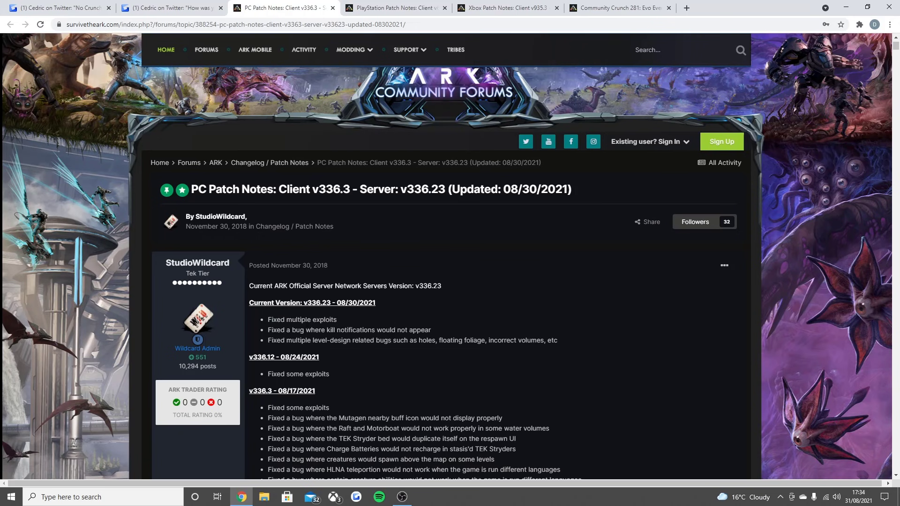
{"action": "mouse_move", "coordinate": [319, 351]}
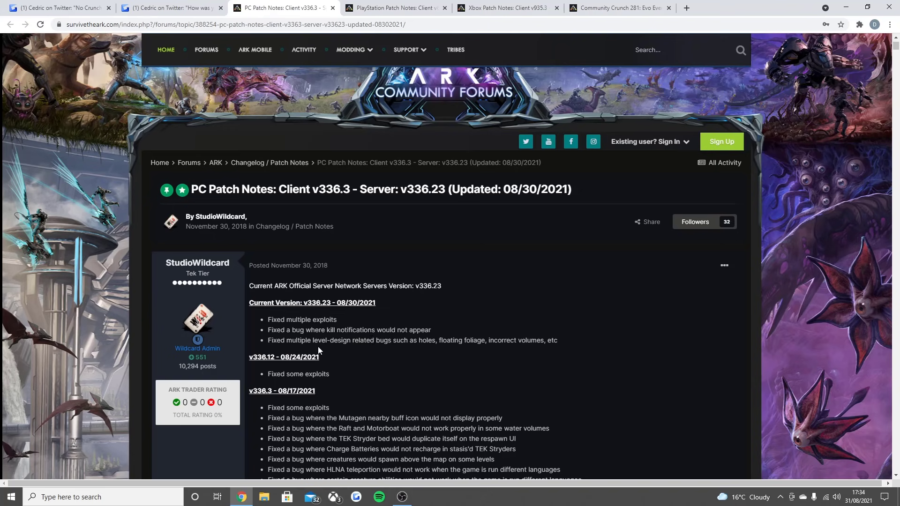
{"action": "mouse_move", "coordinate": [379, 354]}
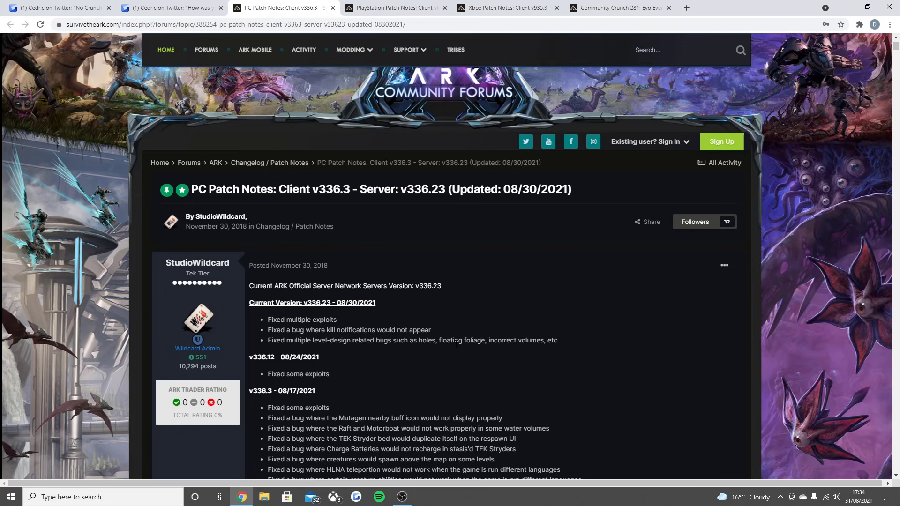
{"action": "mouse_move", "coordinate": [314, 385]}
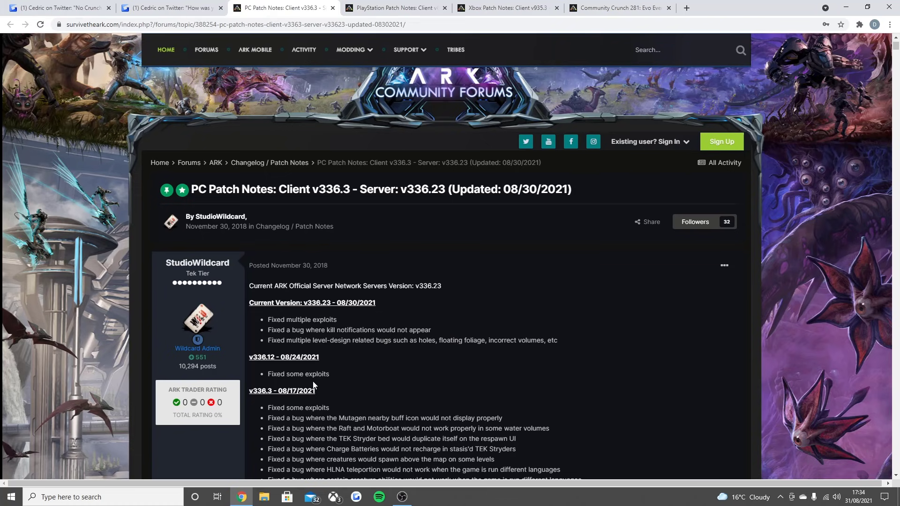
{"action": "scroll", "scroll_direction": "down", "scroll_amount": 3}
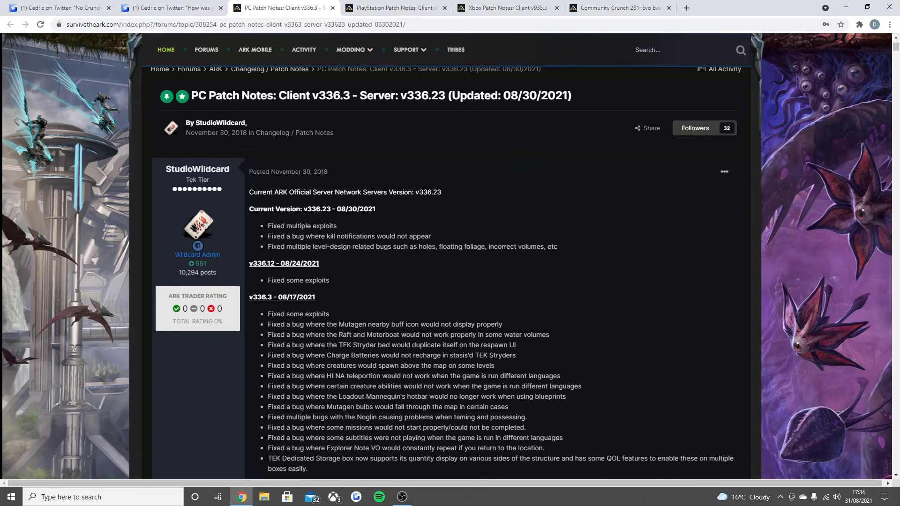
{"action": "scroll", "scroll_direction": "down", "scroll_amount": 3}
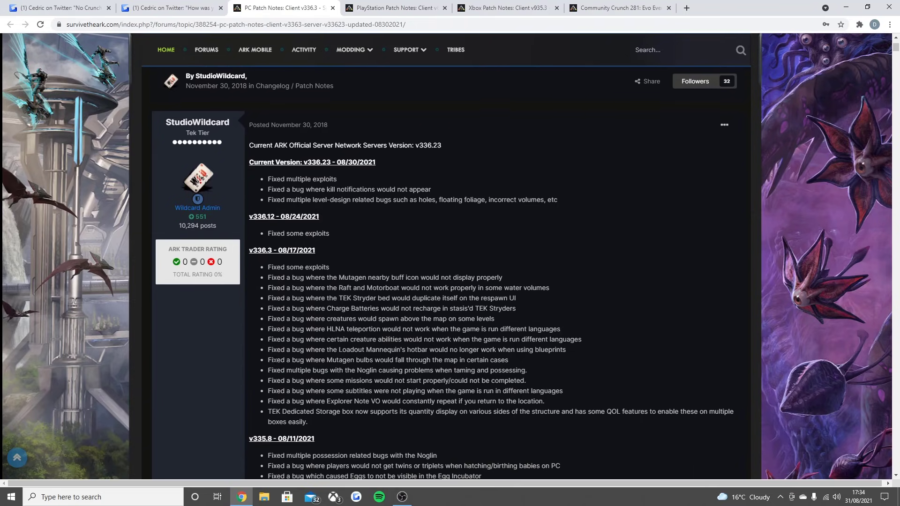
{"action": "mouse_move", "coordinate": [439, 196]}
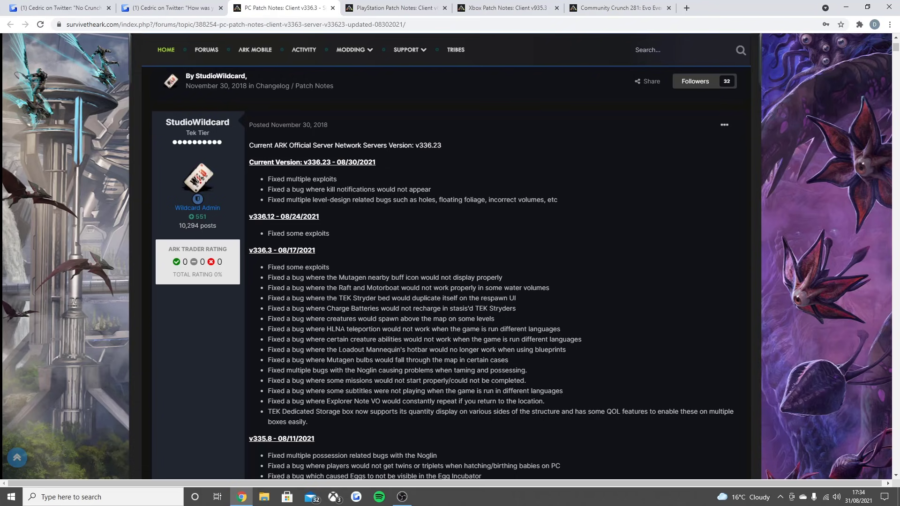
{"action": "scroll", "scroll_direction": "down", "scroll_amount": 3}
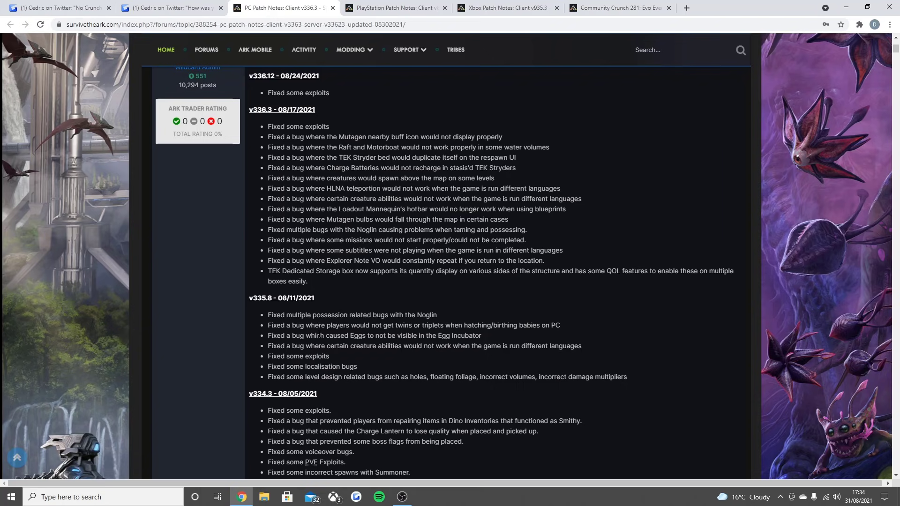
Scroll through the PlayStation v694.15 to v694.4 patch fixes and back up
{"action": "left_click", "coordinate": [393, 8]}
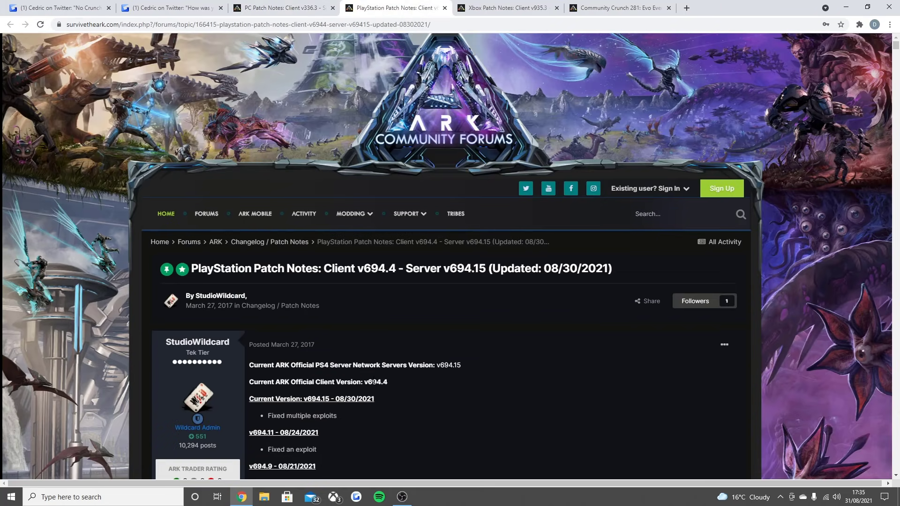
{"action": "scroll", "scroll_direction": "down", "scroll_amount": 3}
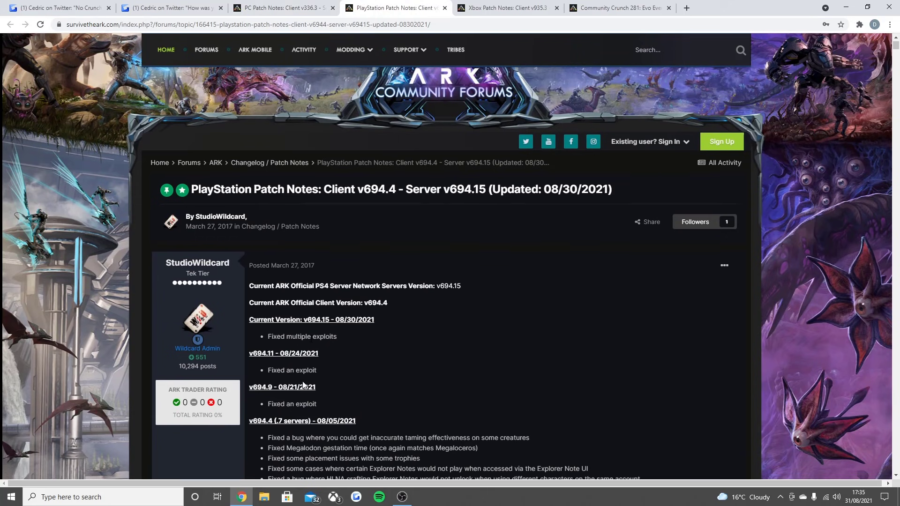
{"action": "mouse_move", "coordinate": [292, 399]}
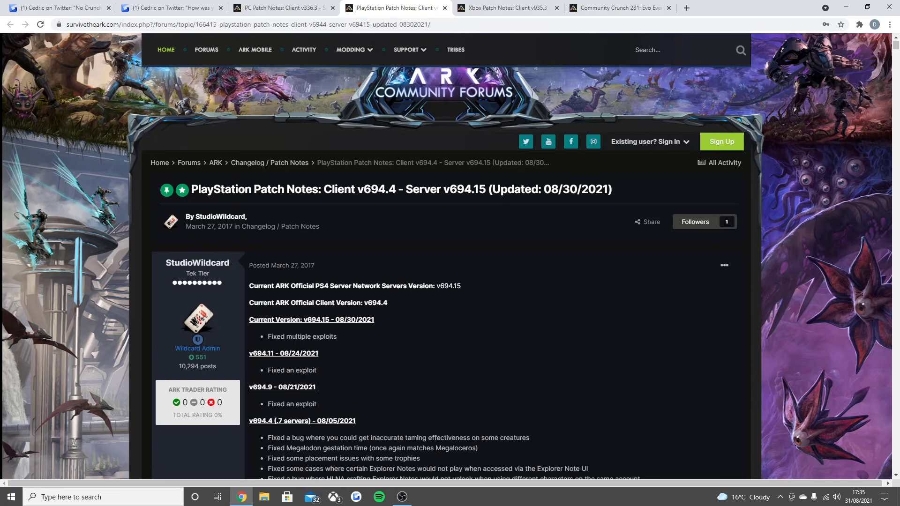
{"action": "scroll", "scroll_direction": "down", "scroll_amount": 3}
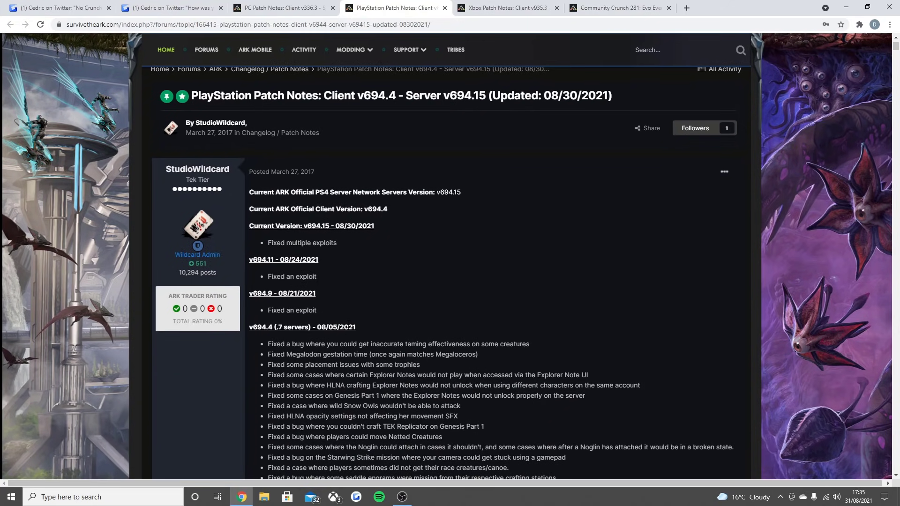
{"action": "scroll", "scroll_direction": "down", "scroll_amount": 3}
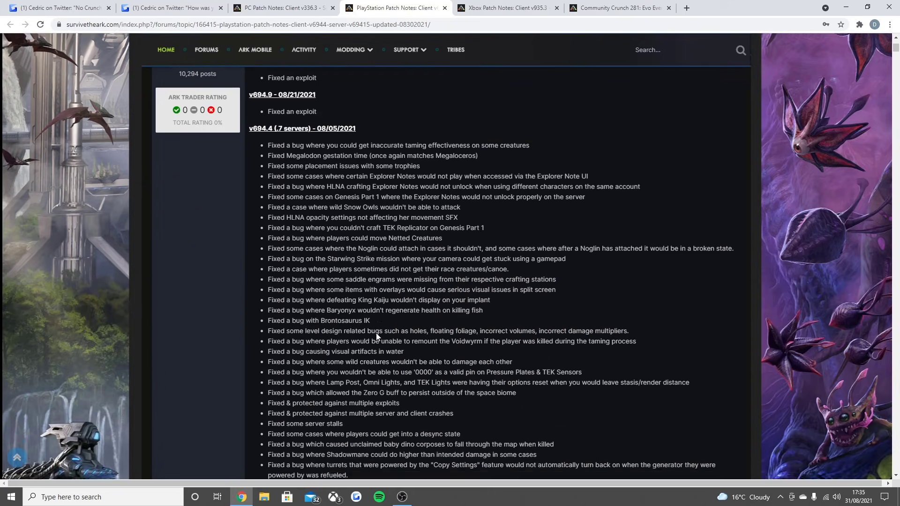
{"action": "scroll", "scroll_direction": "down", "scroll_amount": 3}
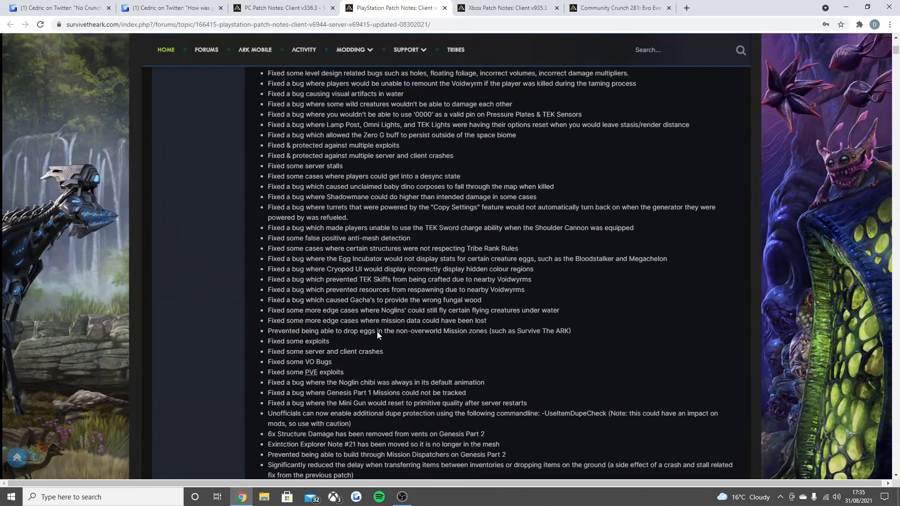
{"action": "scroll", "scroll_direction": "up", "scroll_amount": 3}
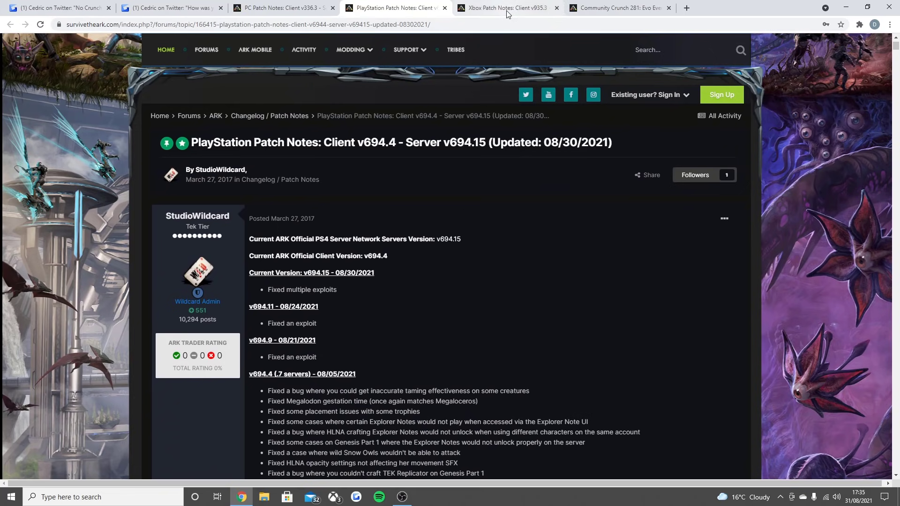
Read the Xbox Client v935.3 - Server v935.5 patch notes fix list
{"action": "left_click", "coordinate": [507, 8]}
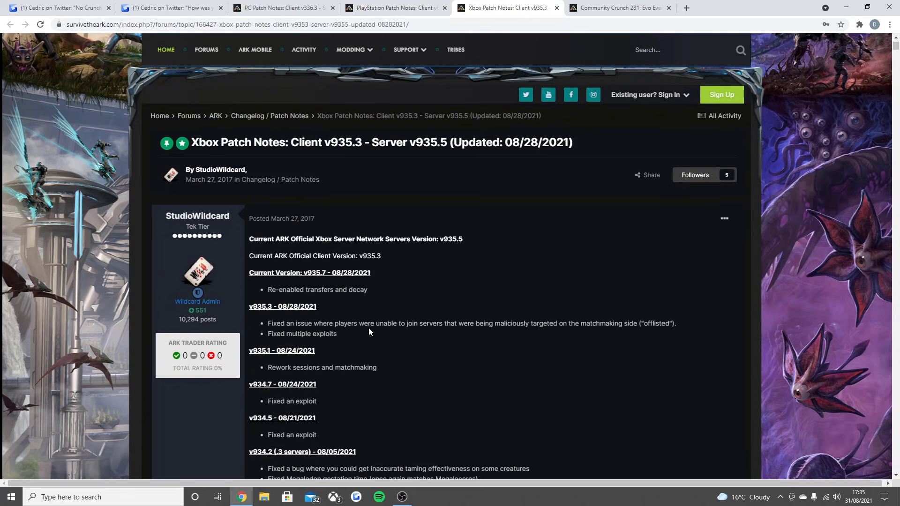
{"action": "mouse_move", "coordinate": [321, 304]}
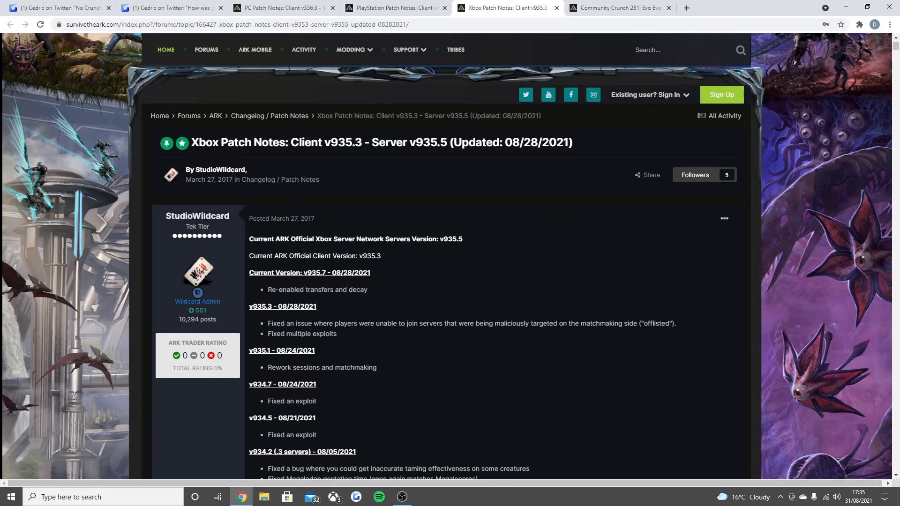
{"action": "mouse_move", "coordinate": [582, 331]}
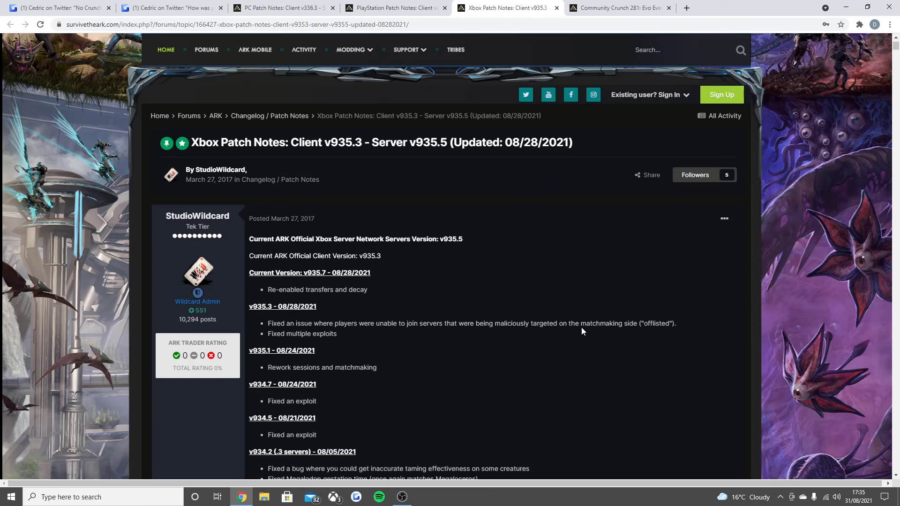
{"action": "mouse_move", "coordinate": [583, 332]}
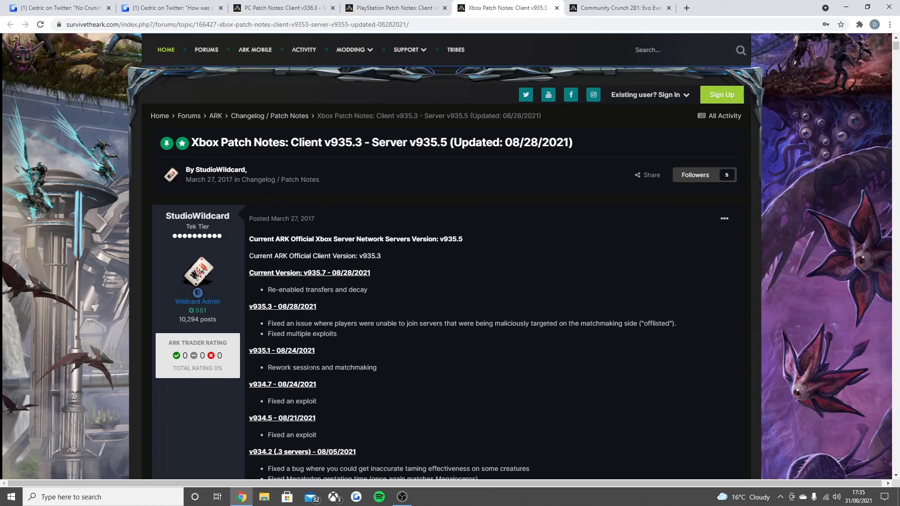
{"action": "mouse_move", "coordinate": [312, 435]}
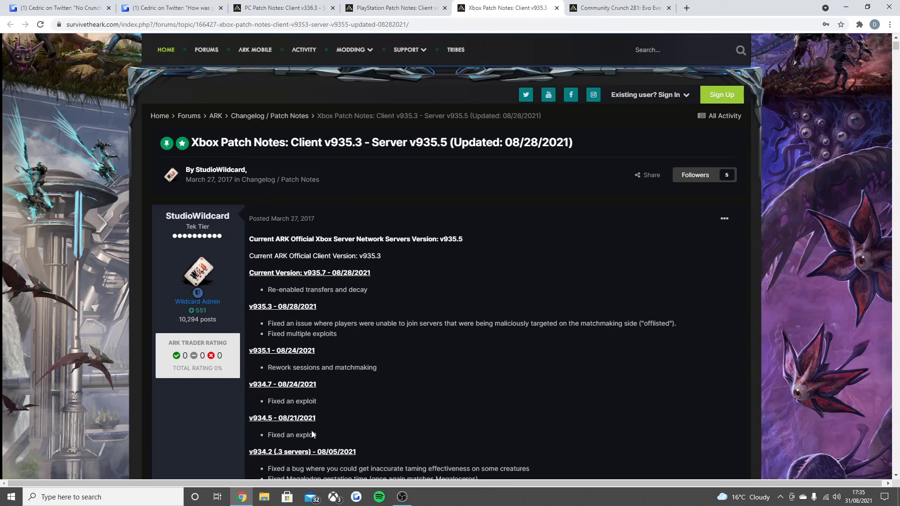
{"action": "mouse_move", "coordinate": [386, 364]}
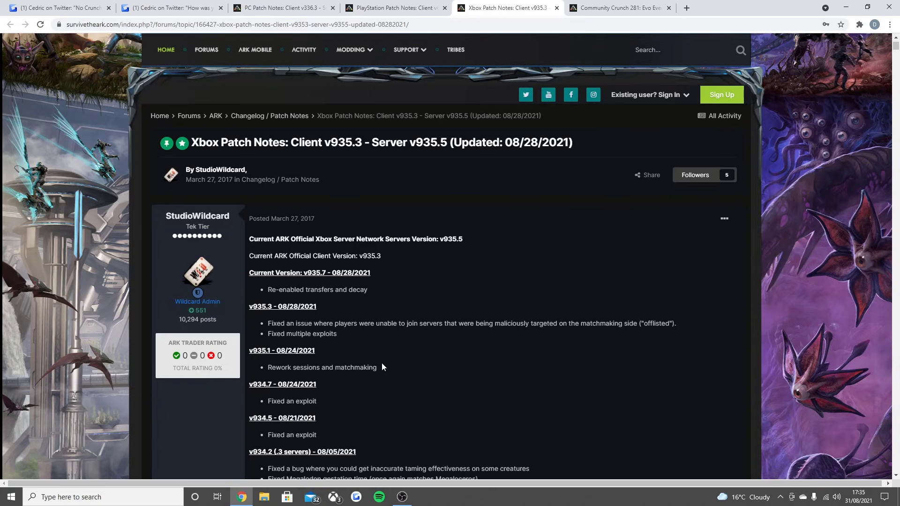
{"action": "scroll", "scroll_direction": "down", "scroll_amount": 3}
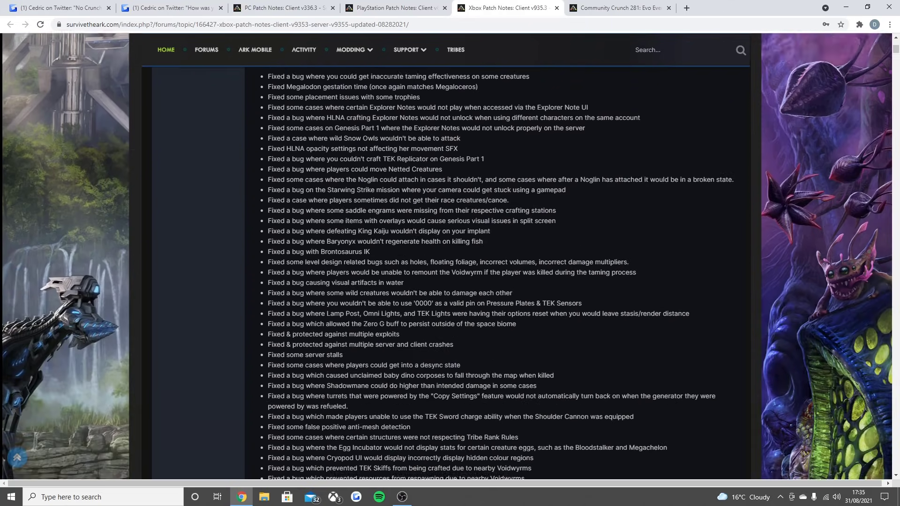
{"action": "scroll", "scroll_direction": "down", "scroll_amount": 3}
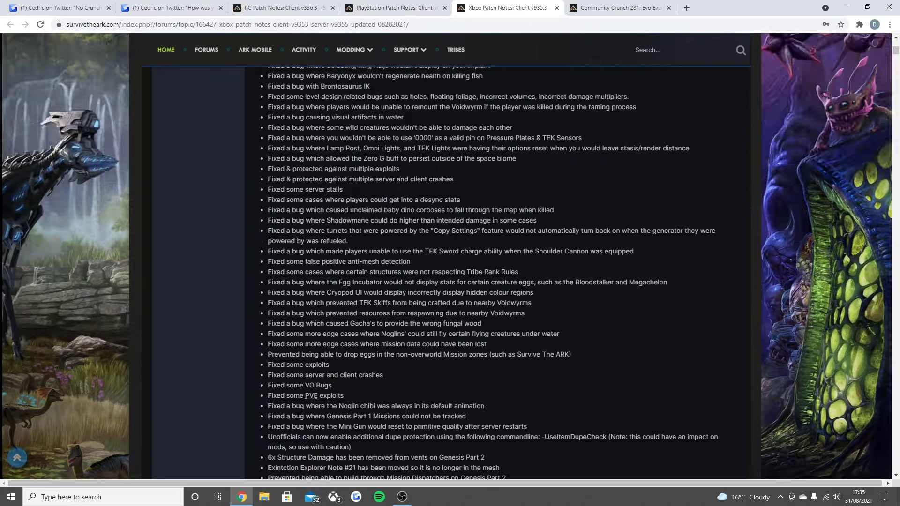
{"action": "left_click", "coordinate": [281, 7]}
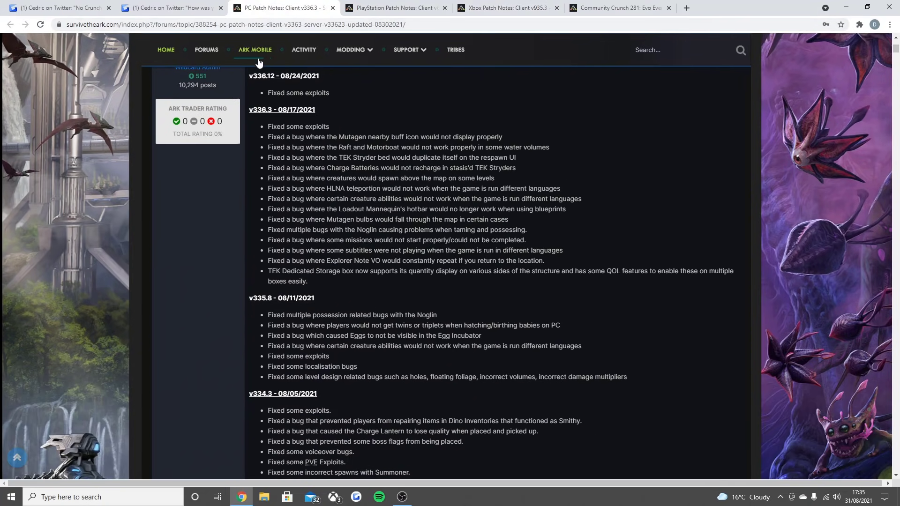
{"action": "scroll", "scroll_direction": "up", "scroll_amount": 3}
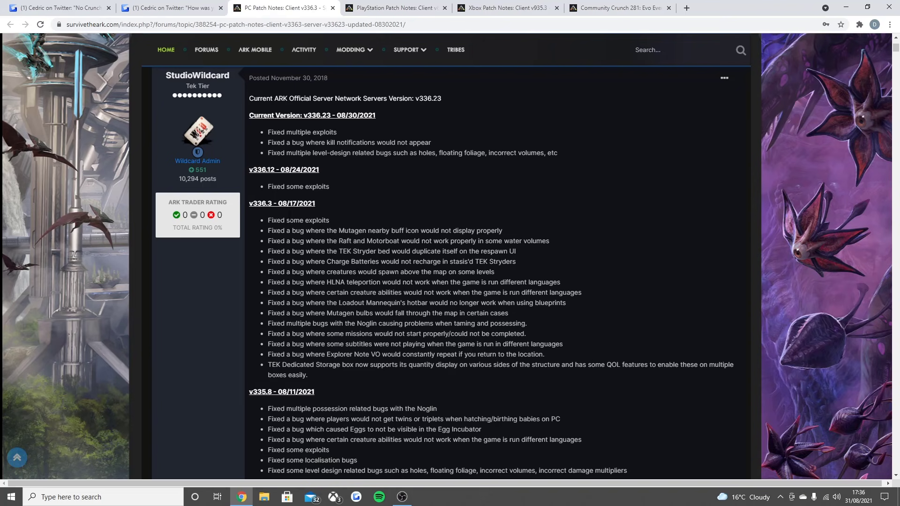
{"action": "mouse_move", "coordinate": [289, 251]}
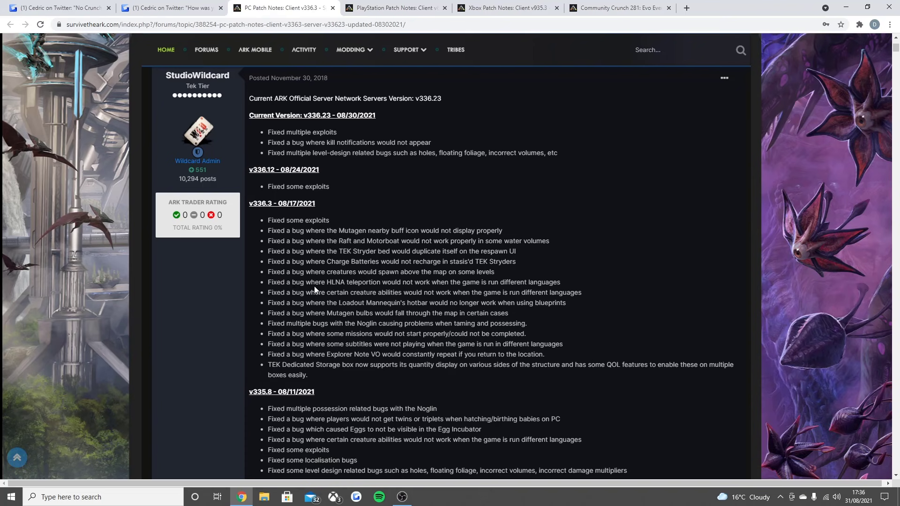
{"action": "mouse_move", "coordinate": [314, 289]}
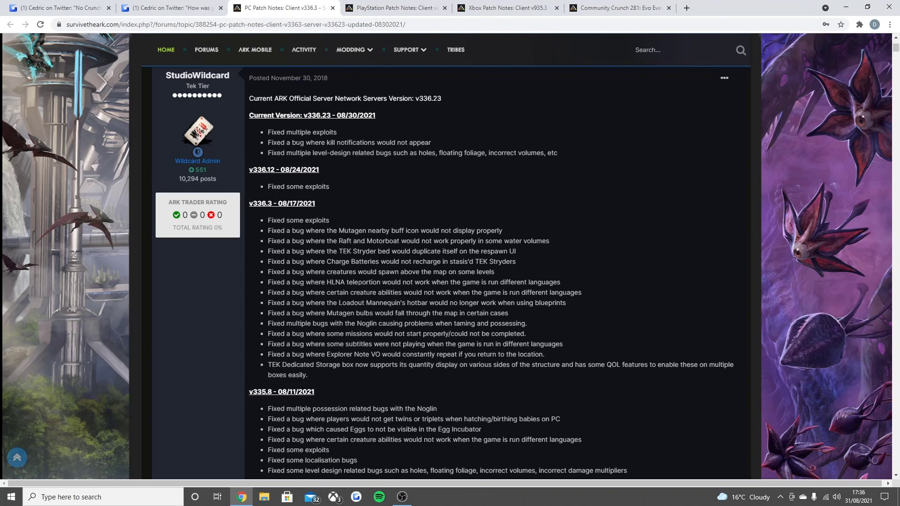
{"action": "mouse_move", "coordinate": [358, 290]}
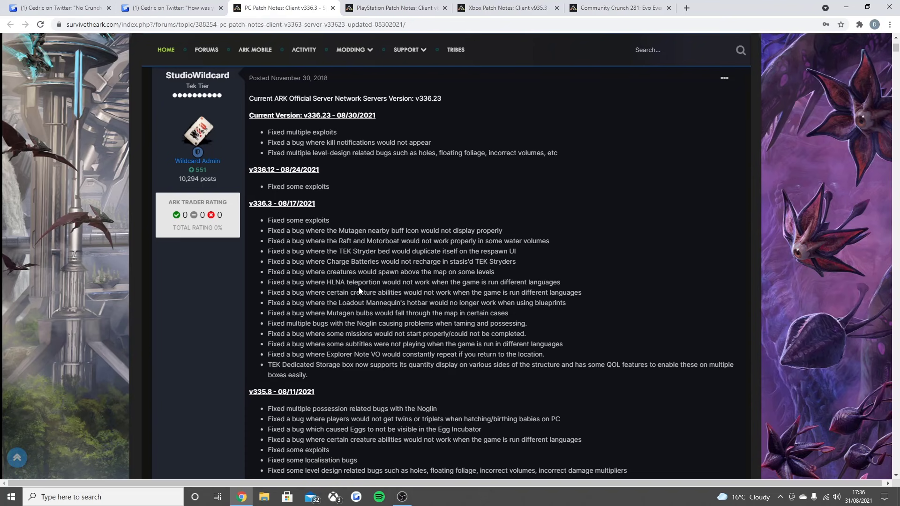
{"action": "mouse_move", "coordinate": [355, 294]}
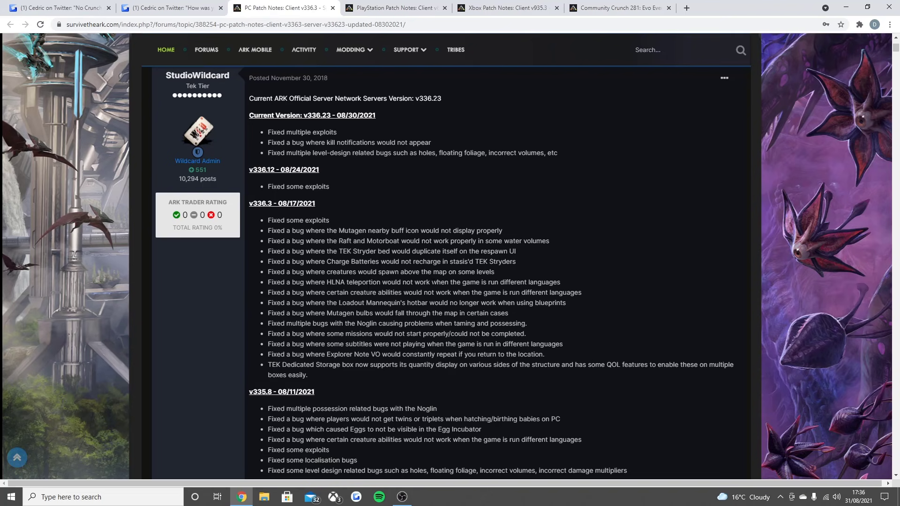
{"action": "mouse_move", "coordinate": [264, 291]}
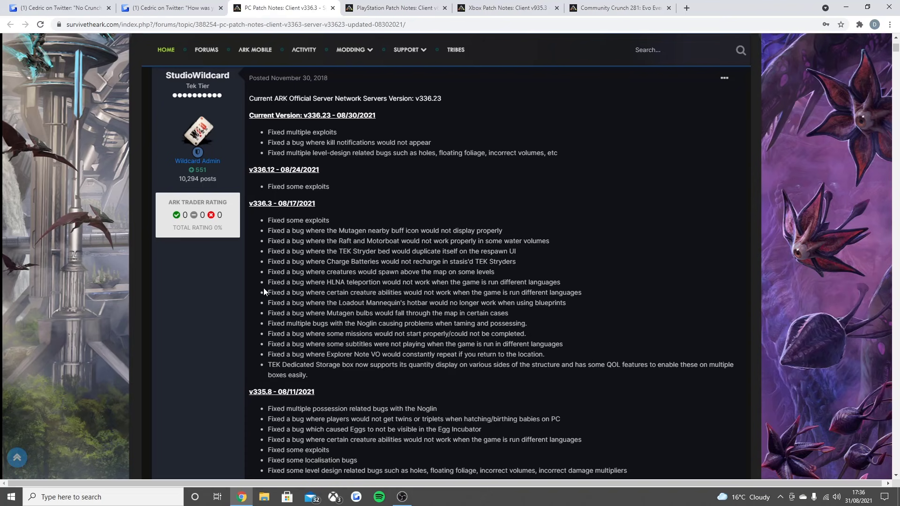
{"action": "mouse_move", "coordinate": [431, 310]}
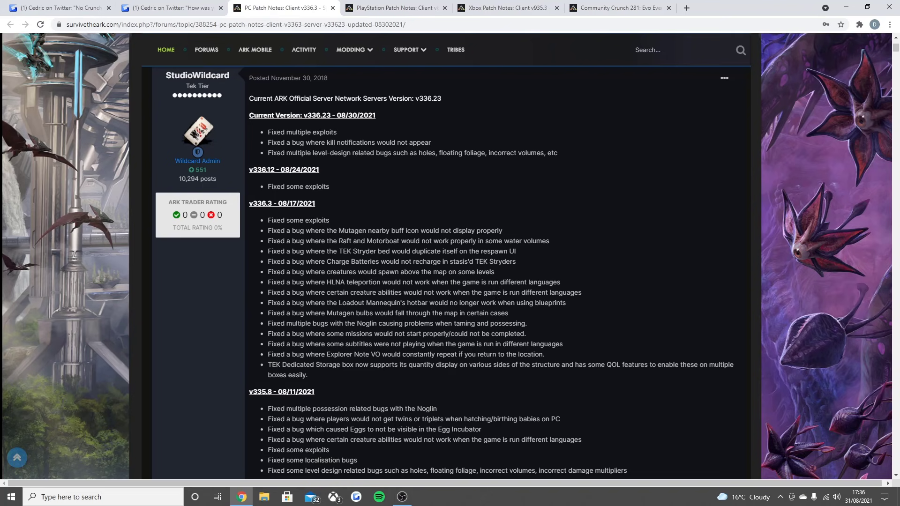
{"action": "mouse_move", "coordinate": [480, 312]}
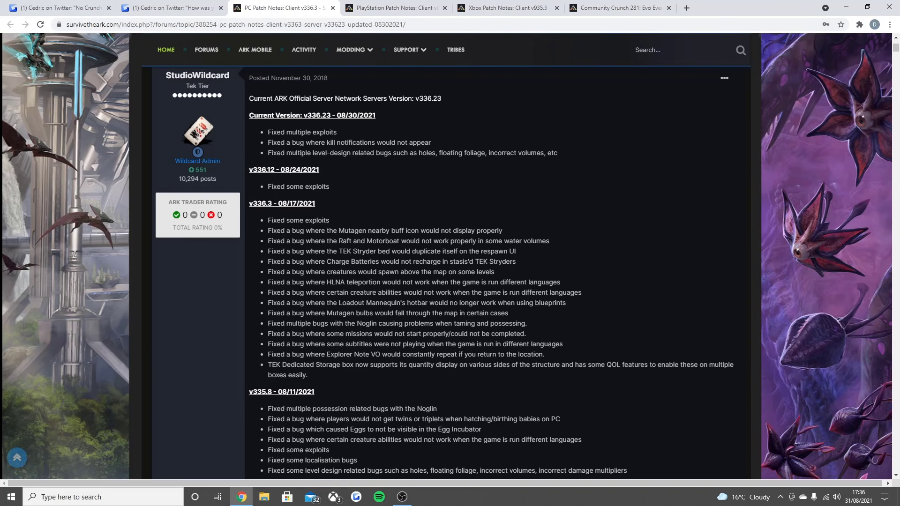
{"action": "mouse_move", "coordinate": [398, 332]}
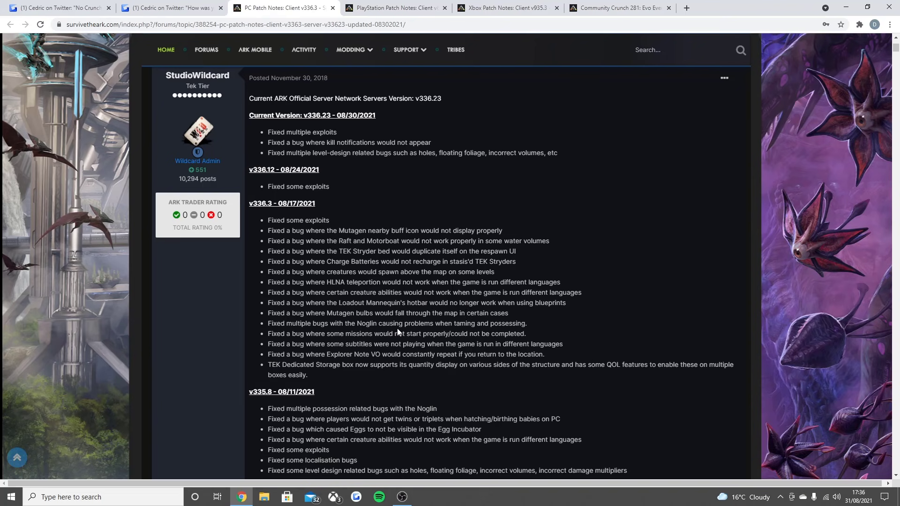
{"action": "mouse_move", "coordinate": [398, 332]}
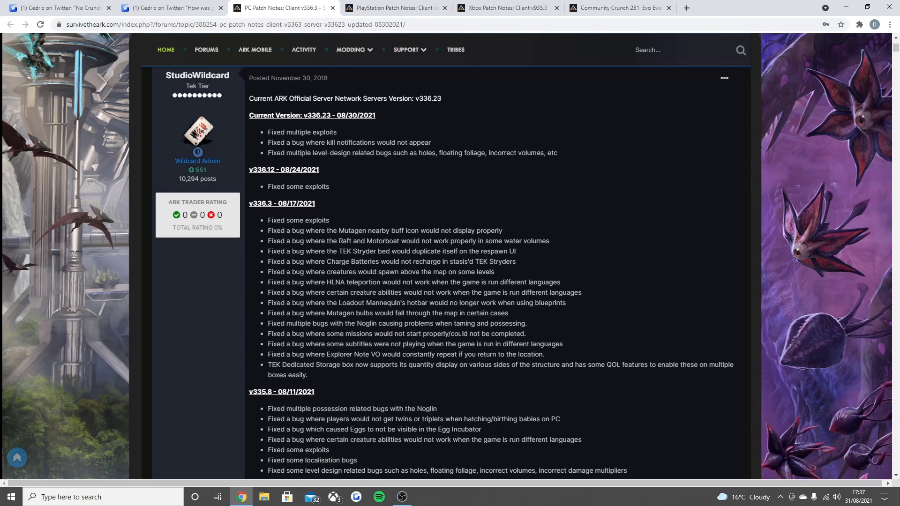
{"action": "mouse_move", "coordinate": [453, 354]}
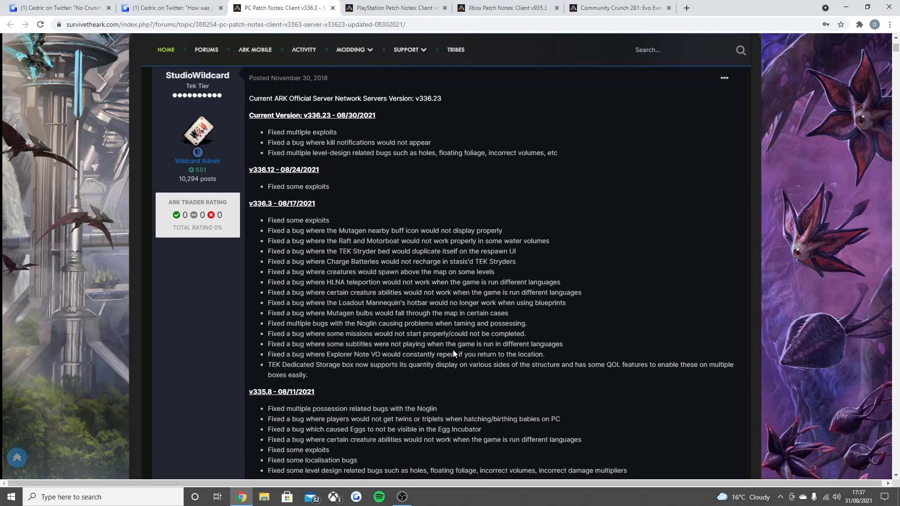
{"action": "mouse_move", "coordinate": [278, 363]}
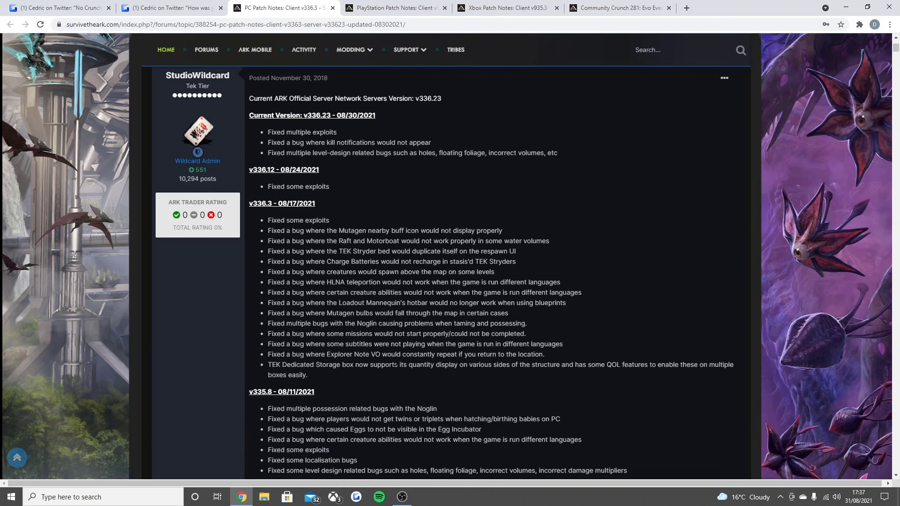
{"action": "mouse_move", "coordinate": [441, 362]}
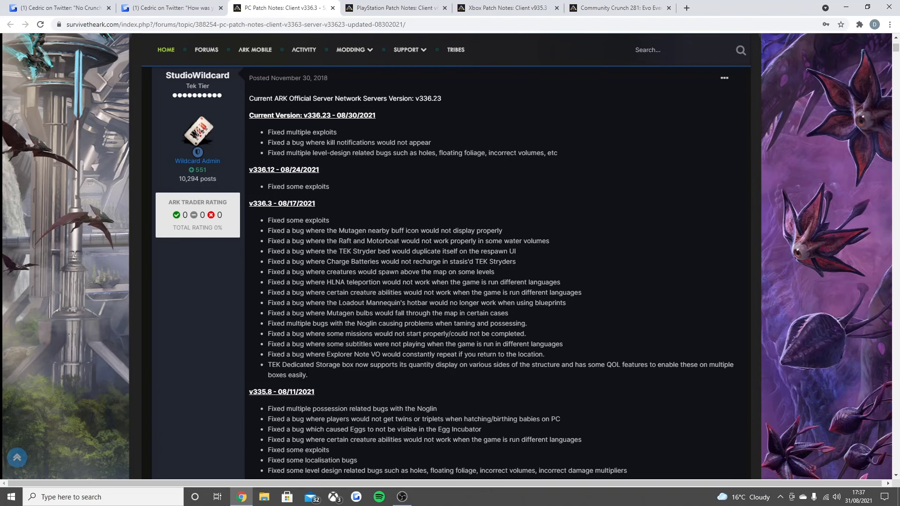
{"action": "mouse_move", "coordinate": [319, 376]}
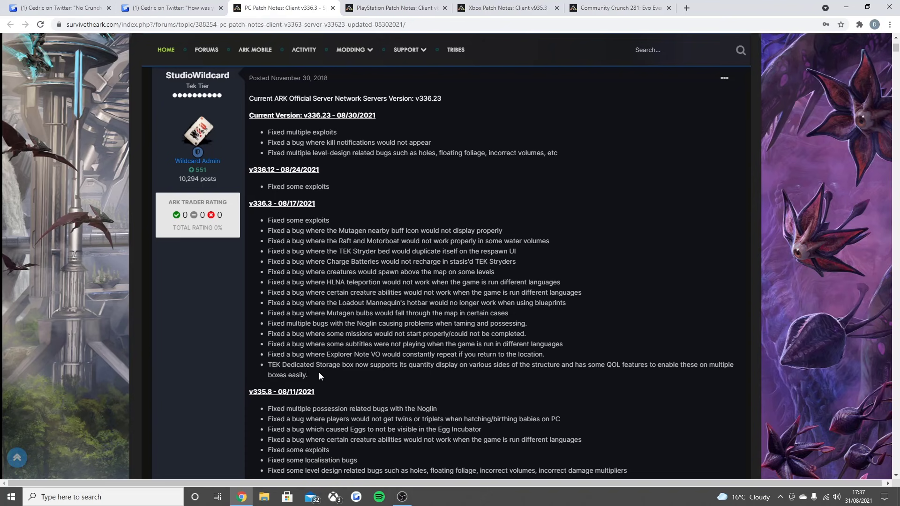
{"action": "mouse_move", "coordinate": [395, 376]}
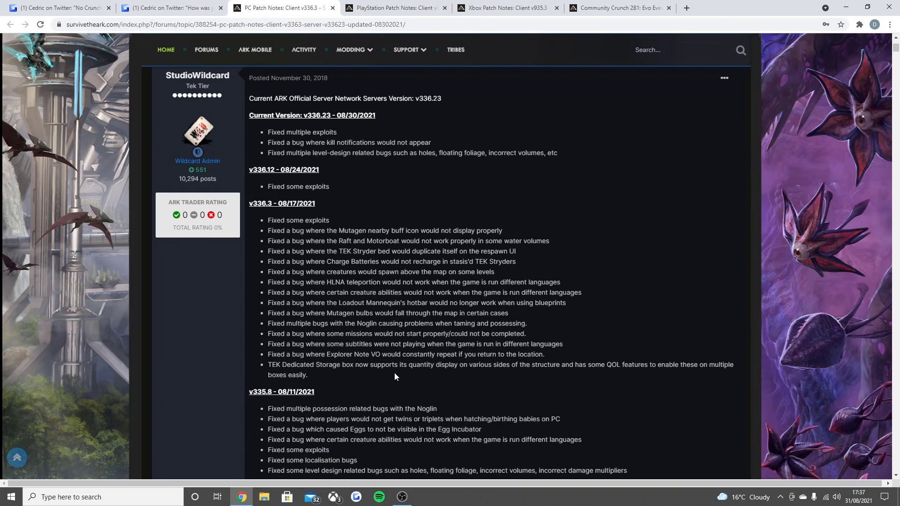
{"action": "mouse_move", "coordinate": [507, 376]}
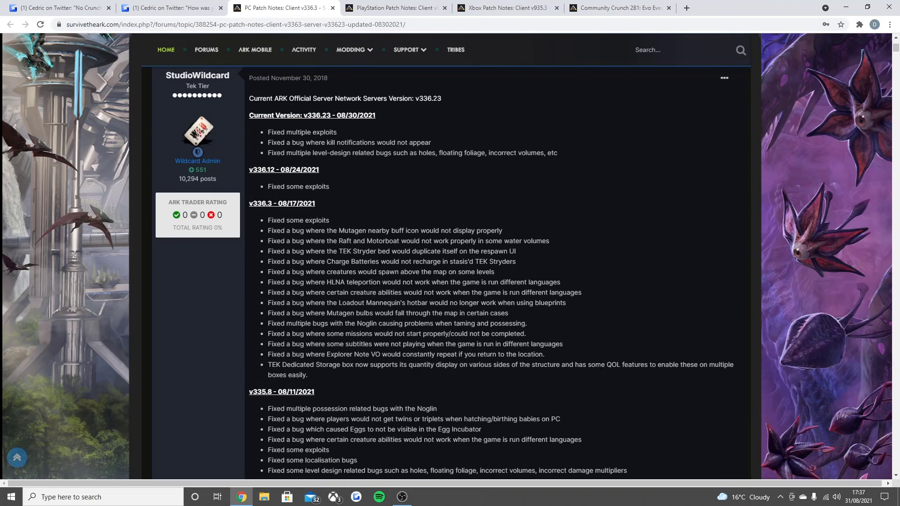
{"action": "mouse_move", "coordinate": [709, 324]}
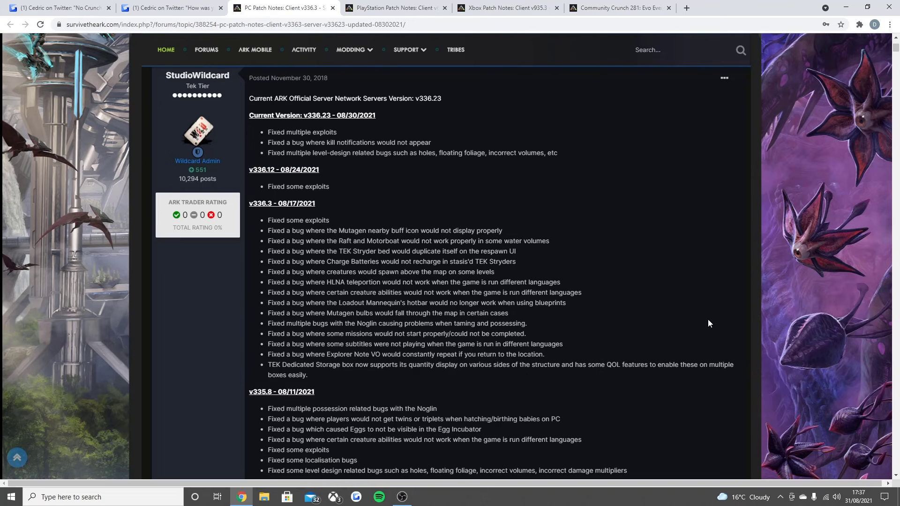
{"action": "mouse_move", "coordinate": [515, 314]}
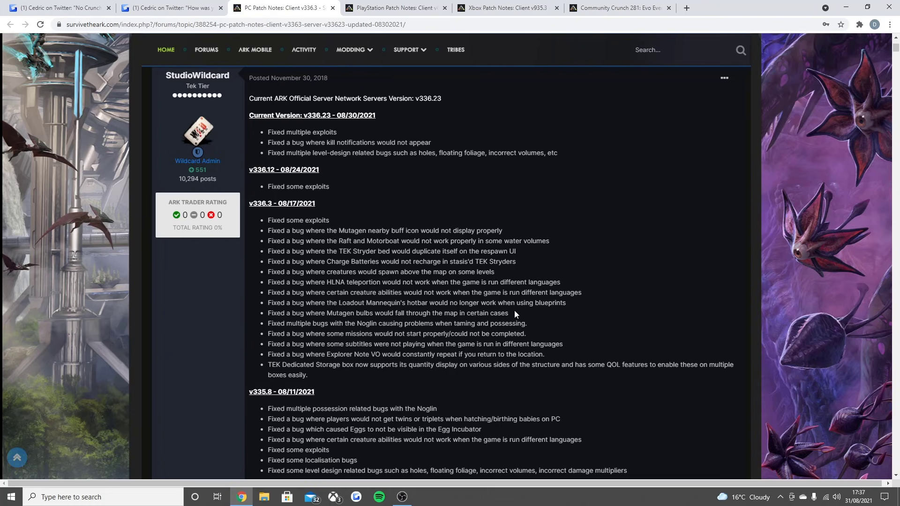
{"action": "scroll", "scroll_direction": "down", "scroll_amount": 3}
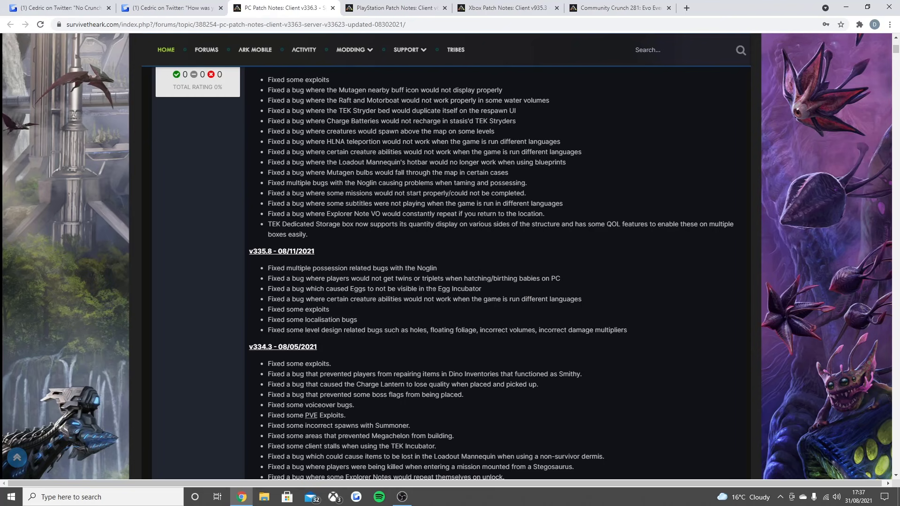
{"action": "mouse_move", "coordinate": [486, 286]}
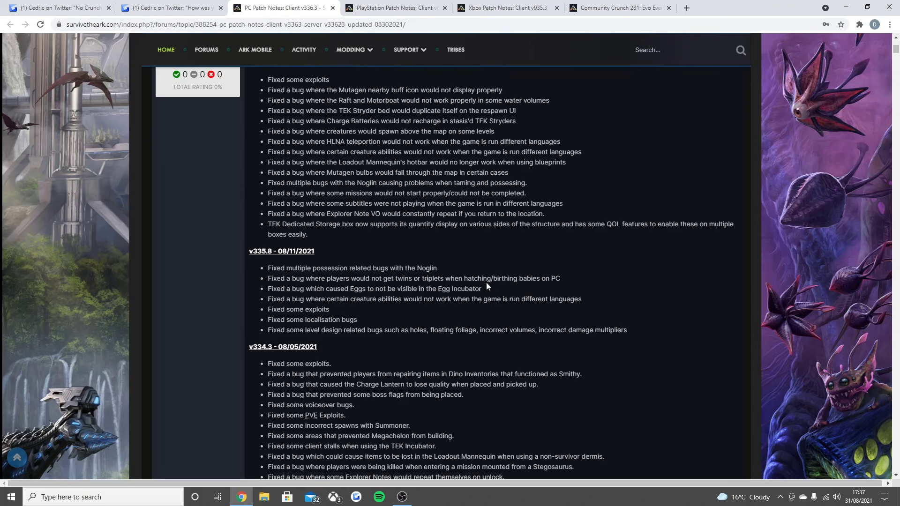
{"action": "mouse_move", "coordinate": [292, 297]}
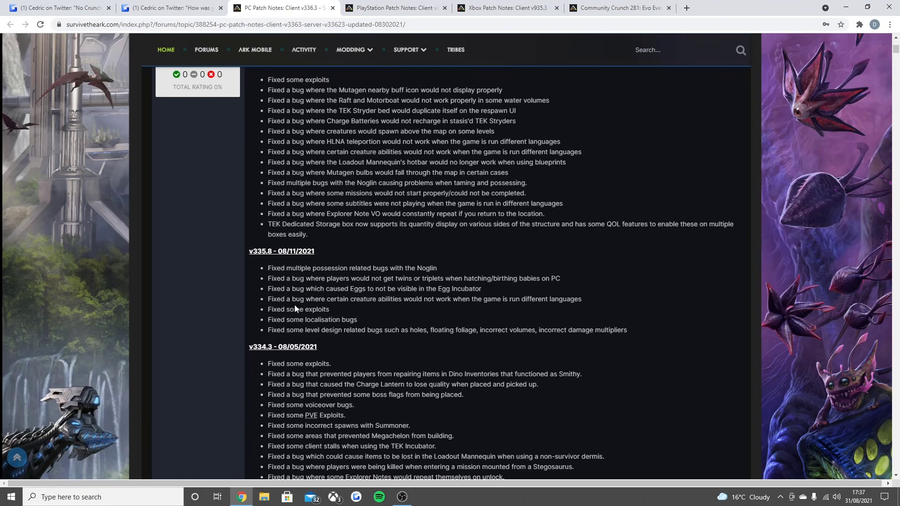
{"action": "mouse_move", "coordinate": [383, 308]}
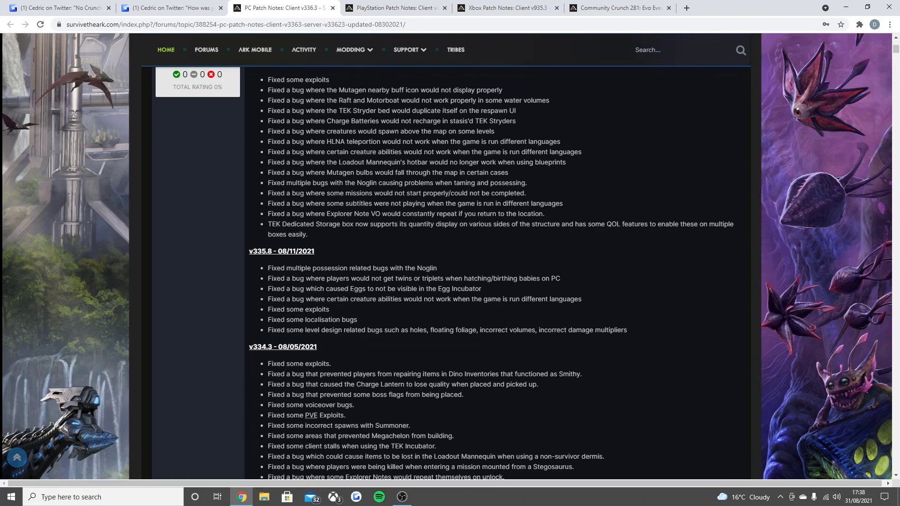
{"action": "mouse_move", "coordinate": [442, 340]}
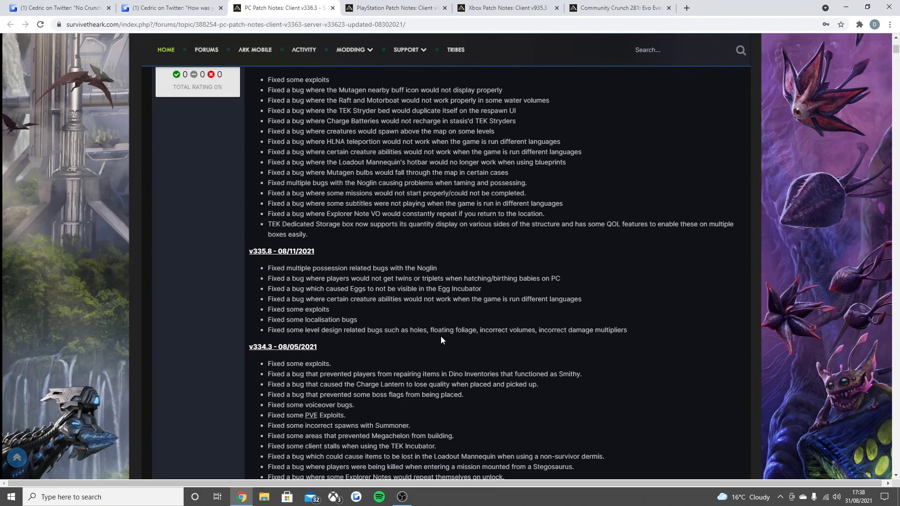
{"action": "mouse_move", "coordinate": [601, 331]}
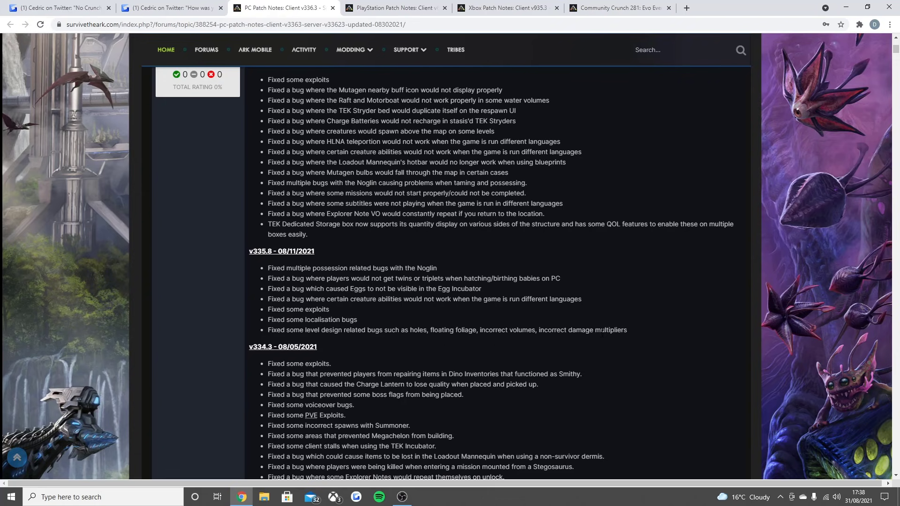
{"action": "mouse_move", "coordinate": [599, 347]}
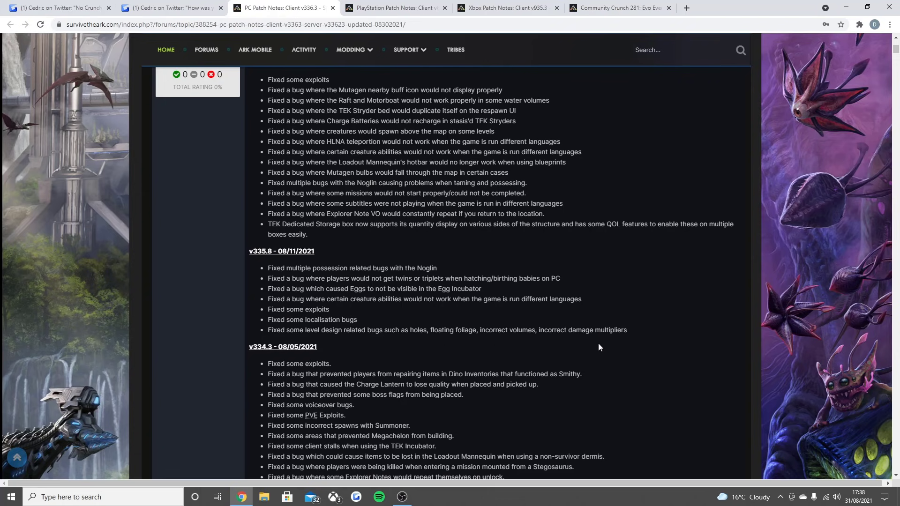
{"action": "scroll", "scroll_direction": "up", "scroll_amount": 3}
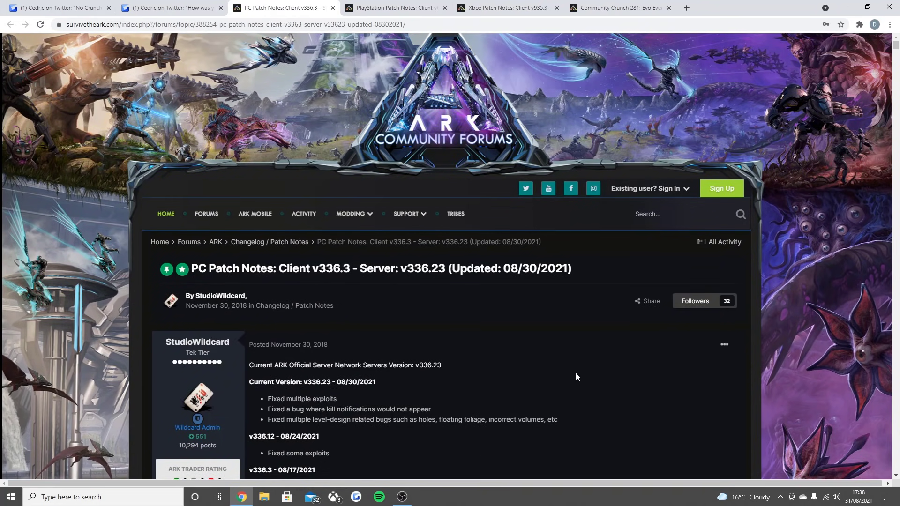
Bring up 'Community Crunch 281: Evo Event, Community Corner and more!' and scroll to its greeting
{"action": "left_click", "coordinate": [617, 7]}
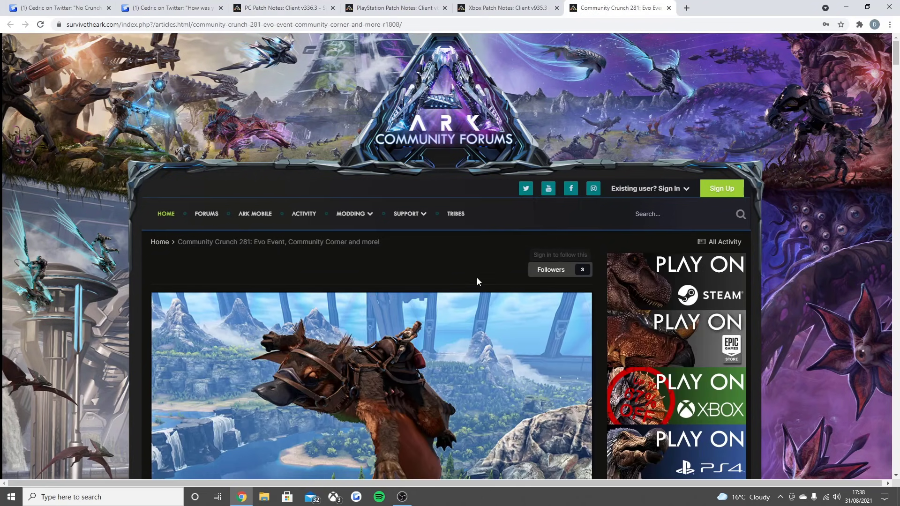
{"action": "scroll", "scroll_direction": "down", "scroll_amount": 3}
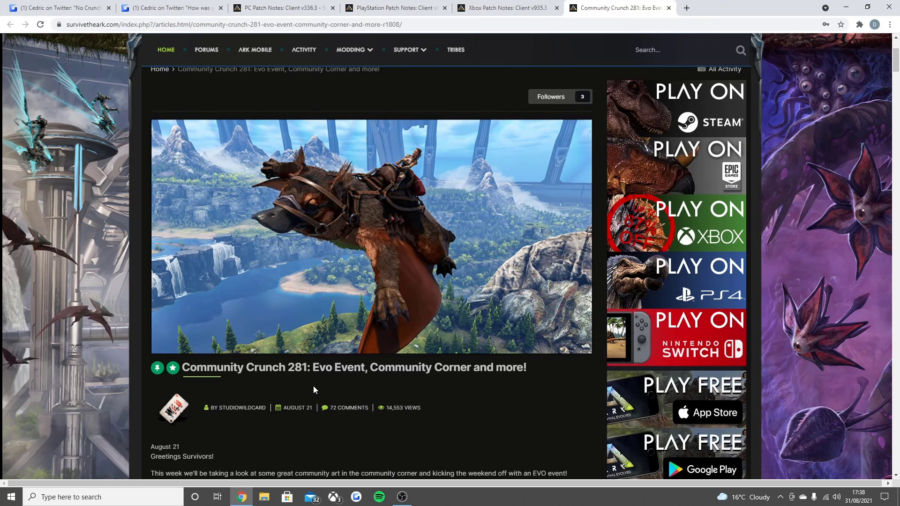
{"action": "mouse_move", "coordinate": [313, 388]}
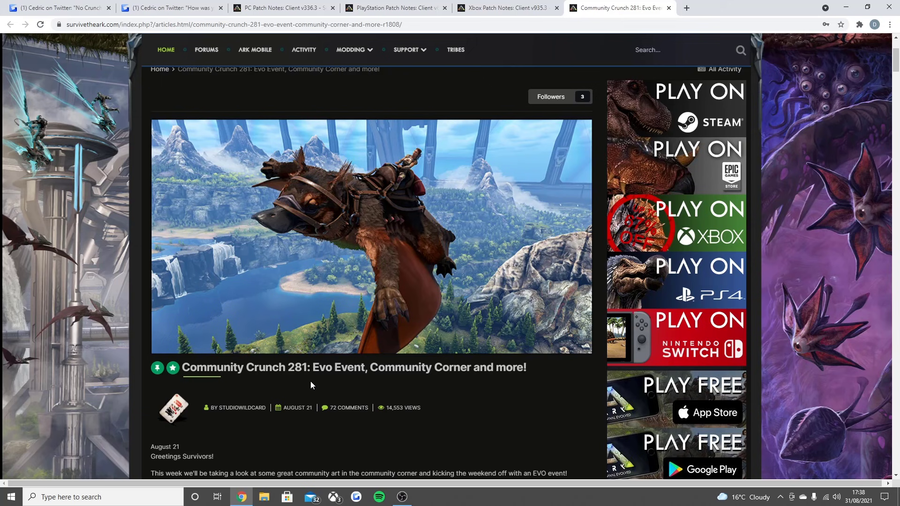
{"action": "scroll", "scroll_direction": "down", "scroll_amount": 3}
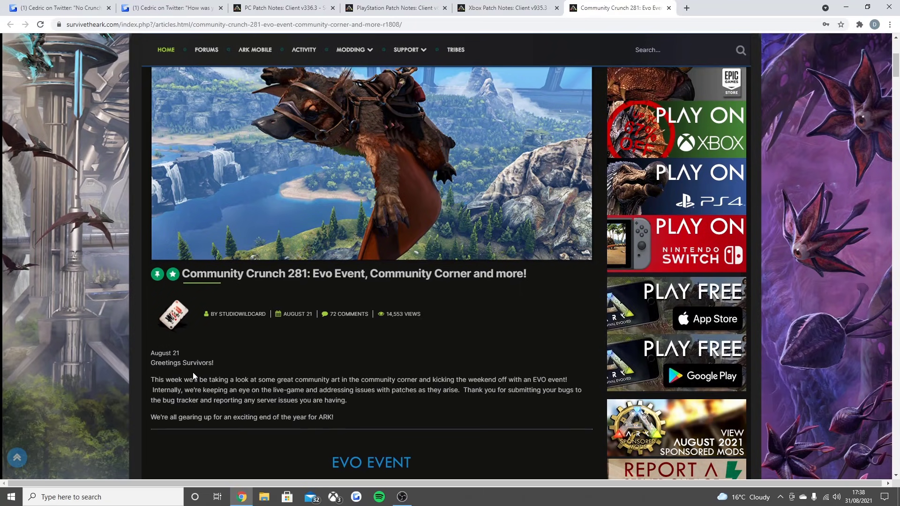
{"action": "mouse_move", "coordinate": [202, 372]}
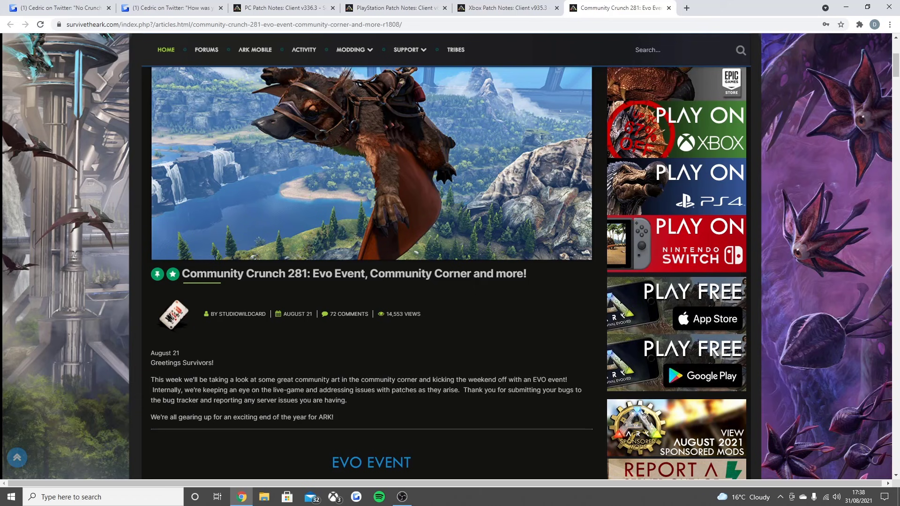
{"action": "mouse_move", "coordinate": [465, 388]}
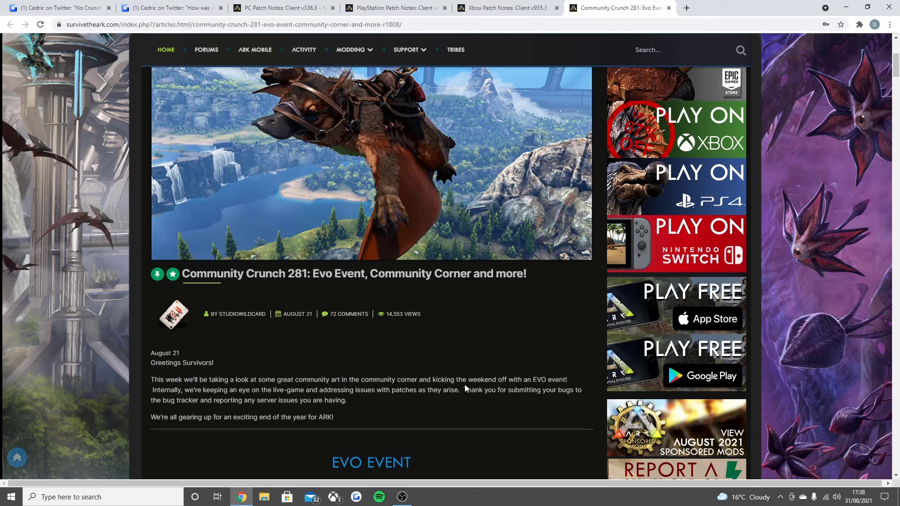
{"action": "mouse_move", "coordinate": [465, 389]}
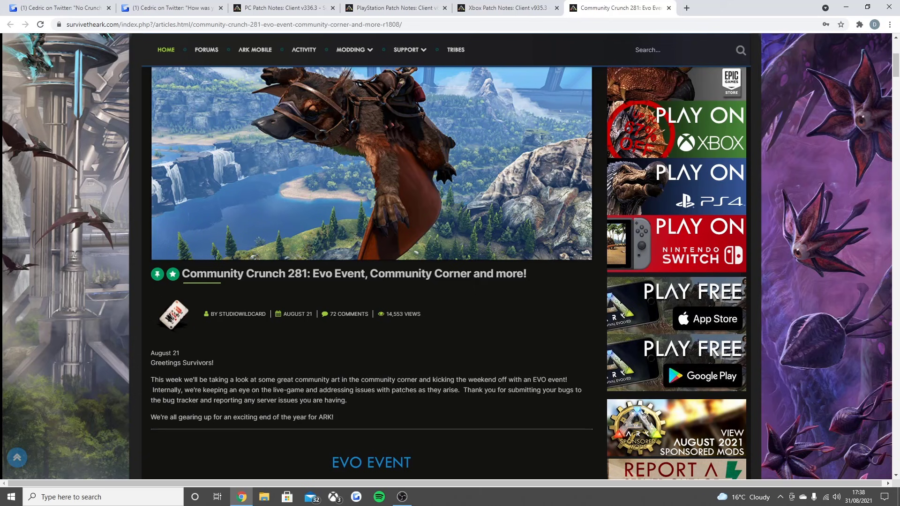
{"action": "mouse_move", "coordinate": [501, 400]}
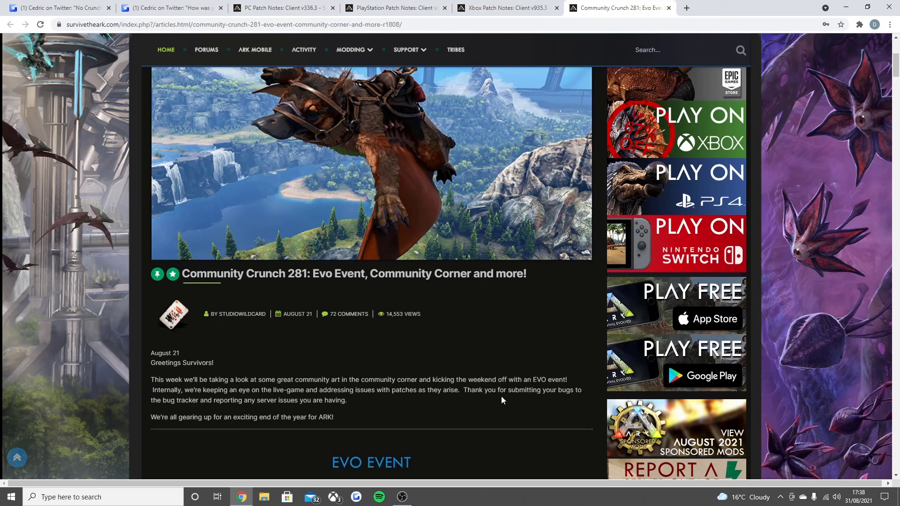
{"action": "mouse_move", "coordinate": [191, 412]}
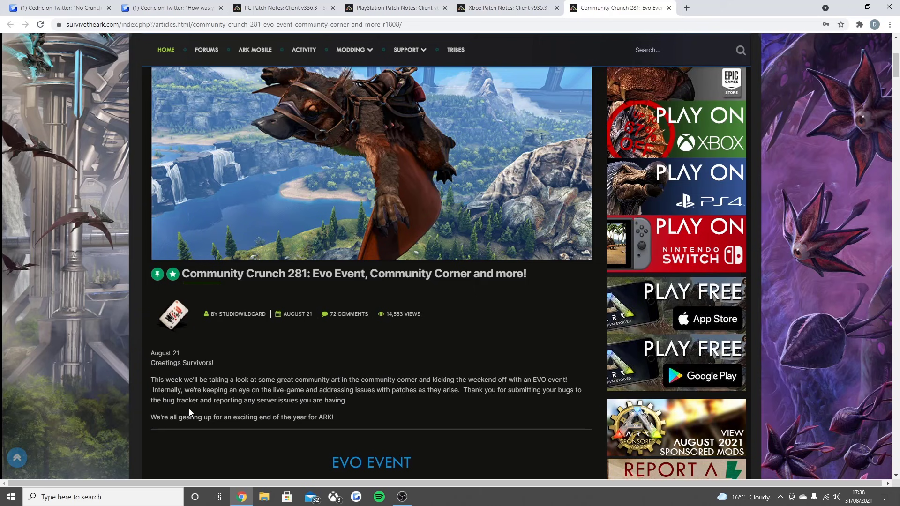
{"action": "mouse_move", "coordinate": [266, 409]}
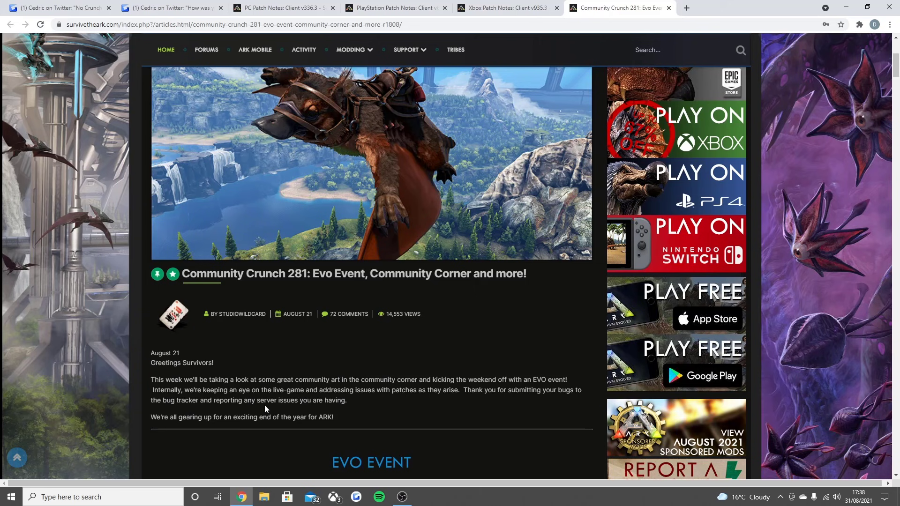
{"action": "mouse_move", "coordinate": [265, 426]}
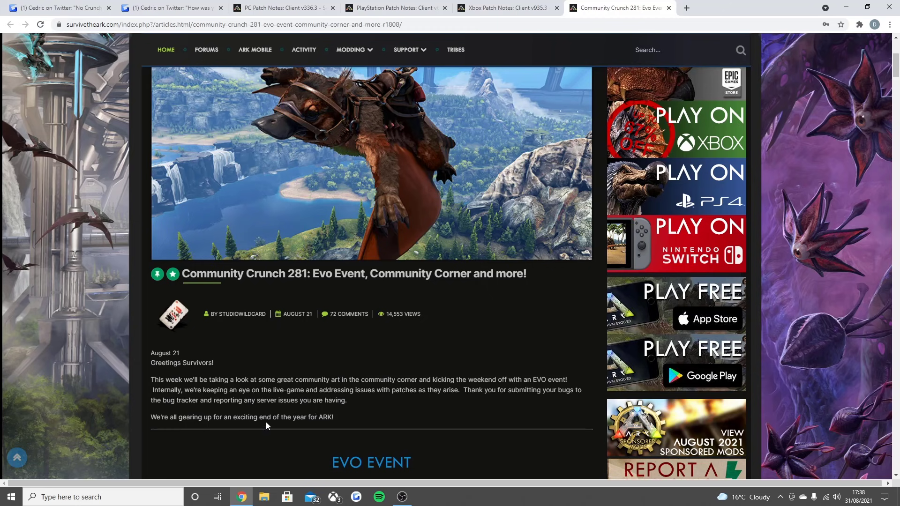
{"action": "mouse_move", "coordinate": [256, 428]}
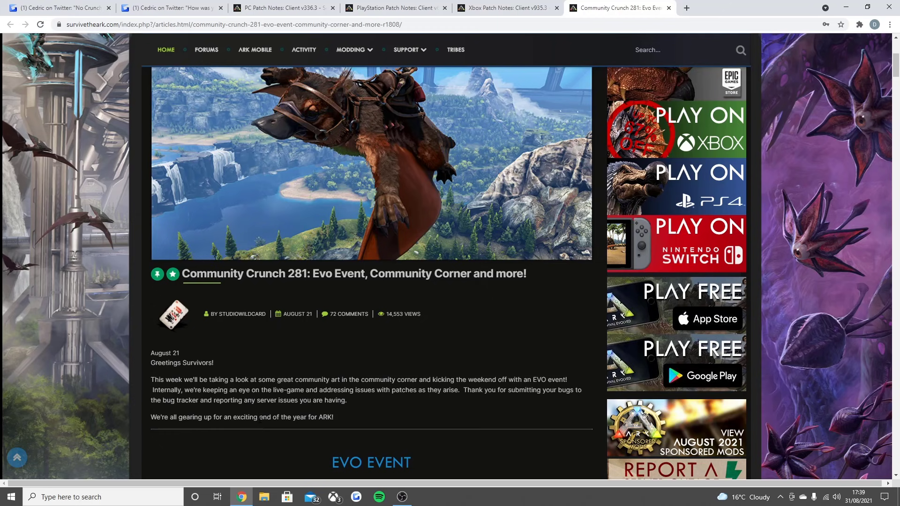
{"action": "mouse_move", "coordinate": [421, 374]}
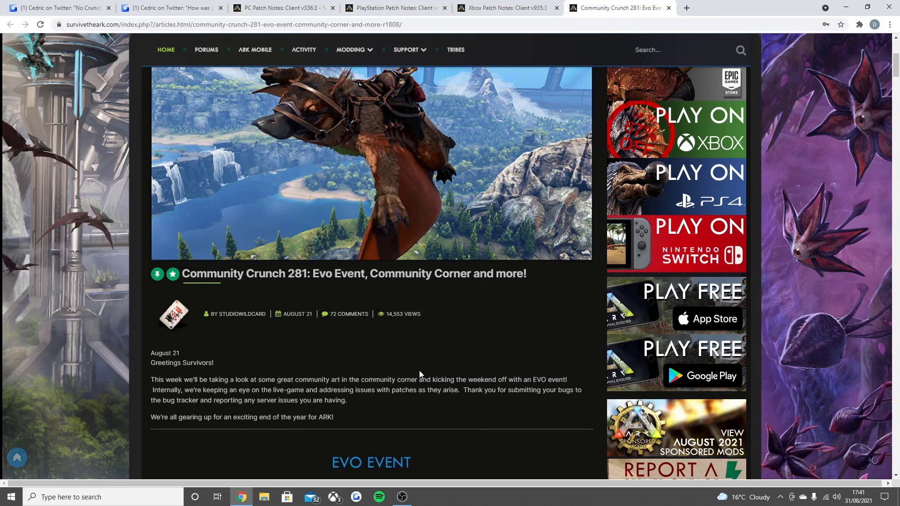
{"action": "mouse_move", "coordinate": [290, 371]}
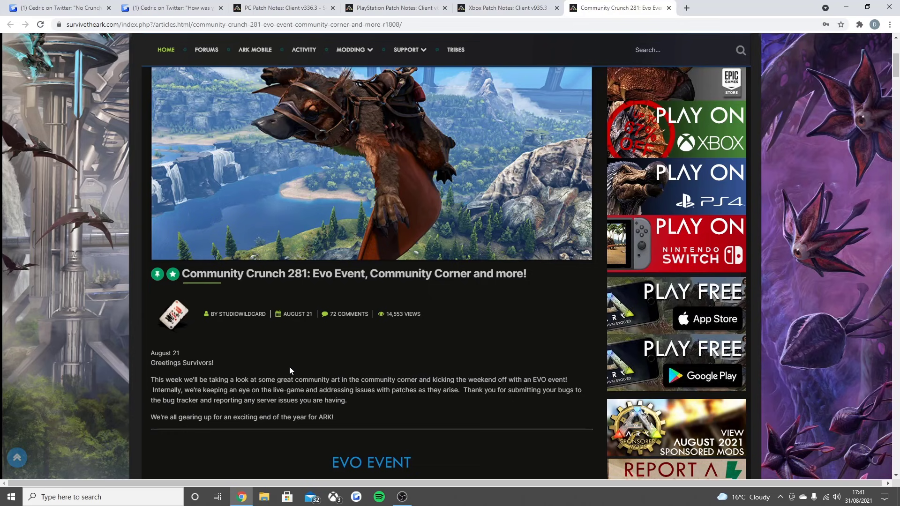